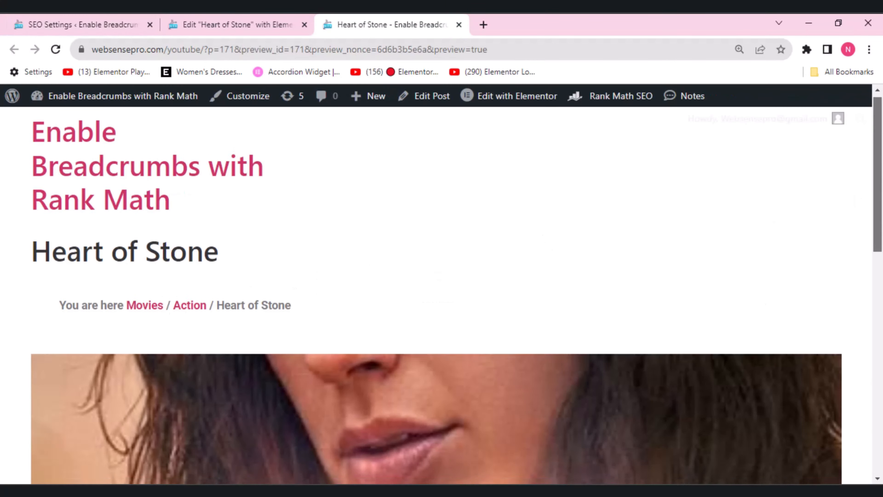
- Search the Add New Plugin directory for 'rank' to find the already-active Rank Math SEO
scroll("down", 3)
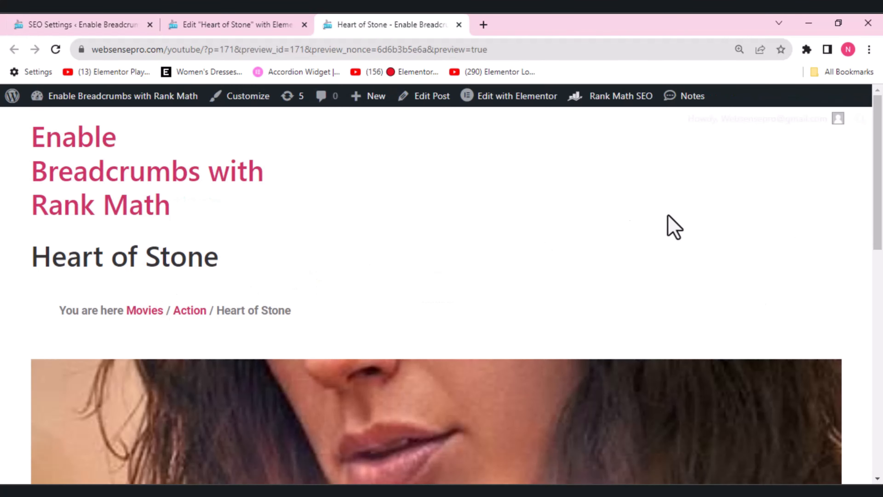
scroll("down", 3)
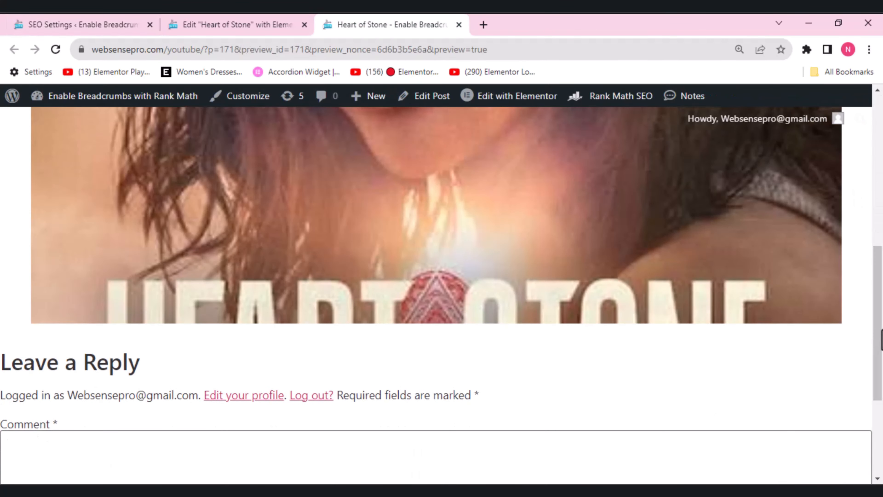
scroll("up", 3)
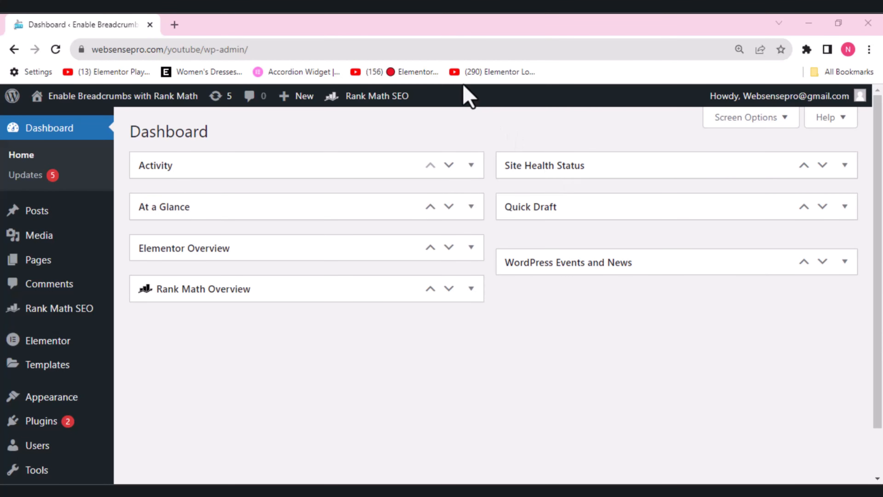
mouse_move(198, 23)
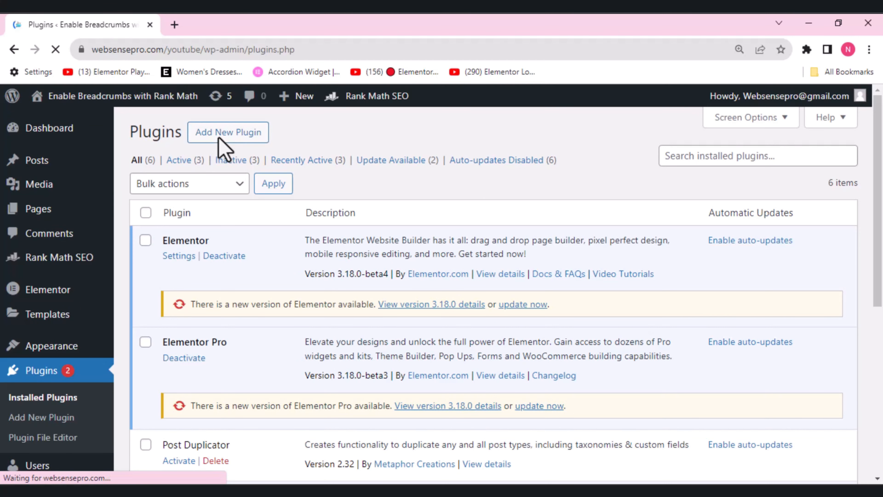
left_click(227, 132)
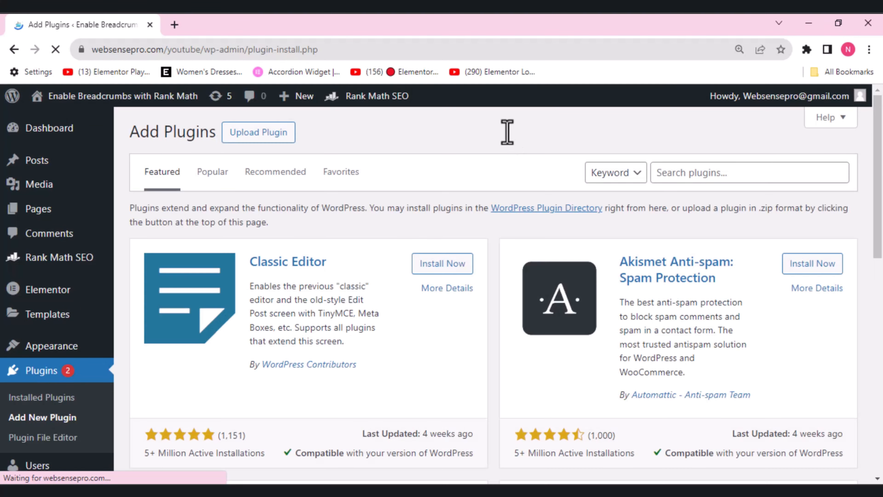
type("r")
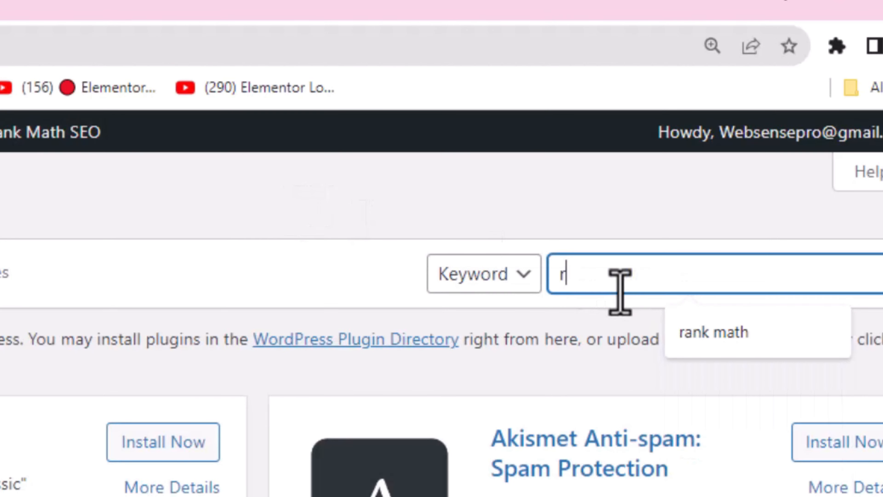
type("ank")
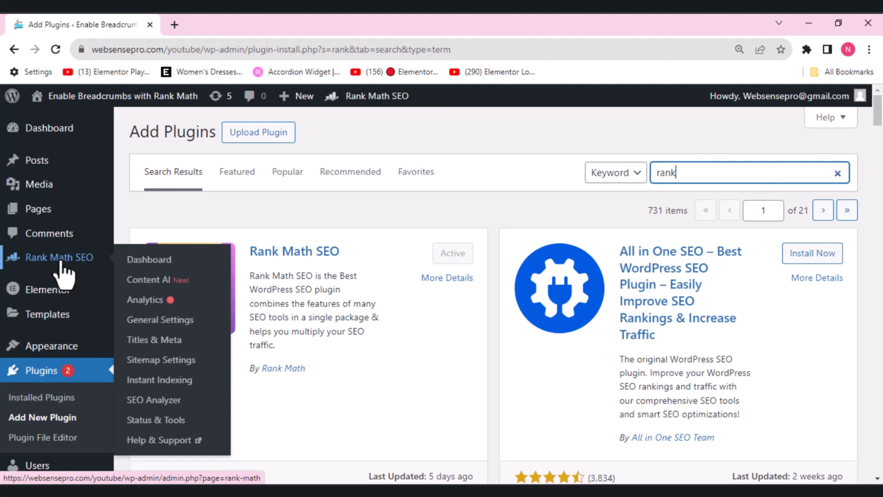
mouse_move(167, 333)
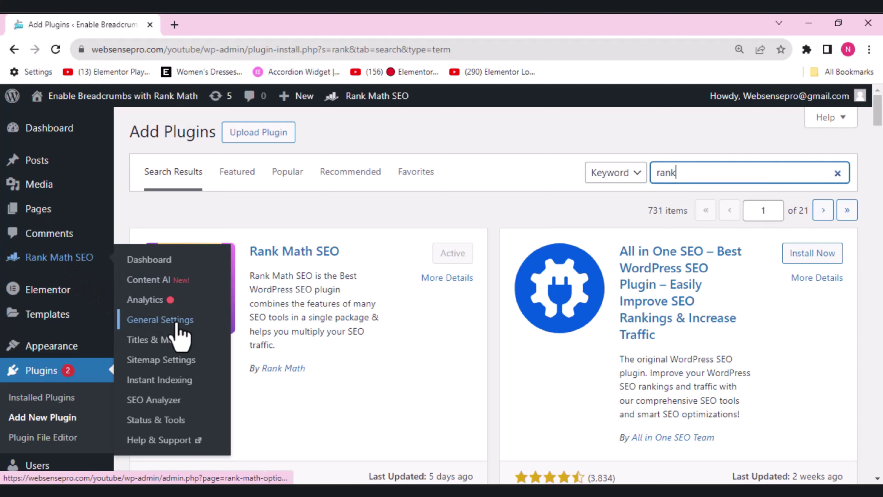
- Reach the Breadcrumbs panel under Rank Math SEO > General Settings
left_click(168, 324)
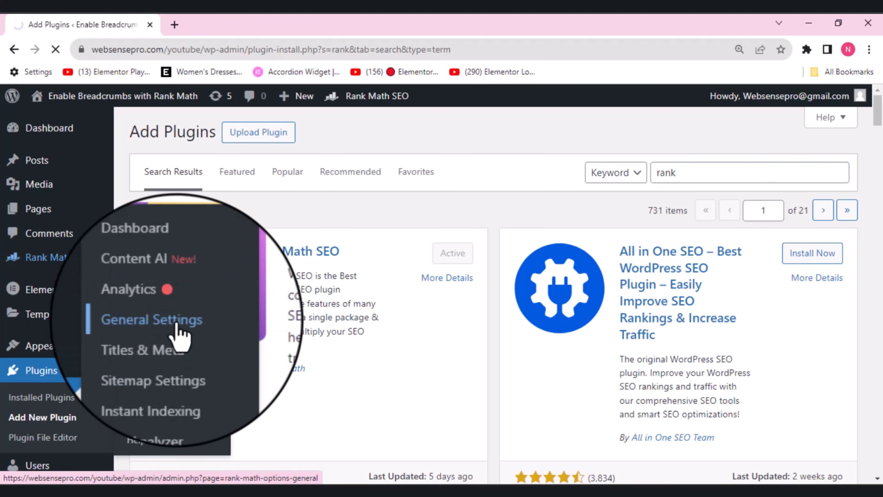
left_click(154, 320)
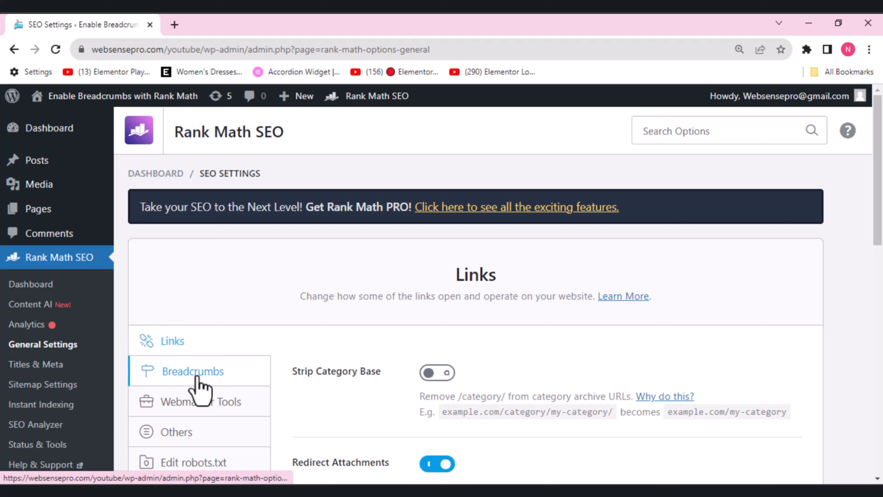
left_click(193, 371)
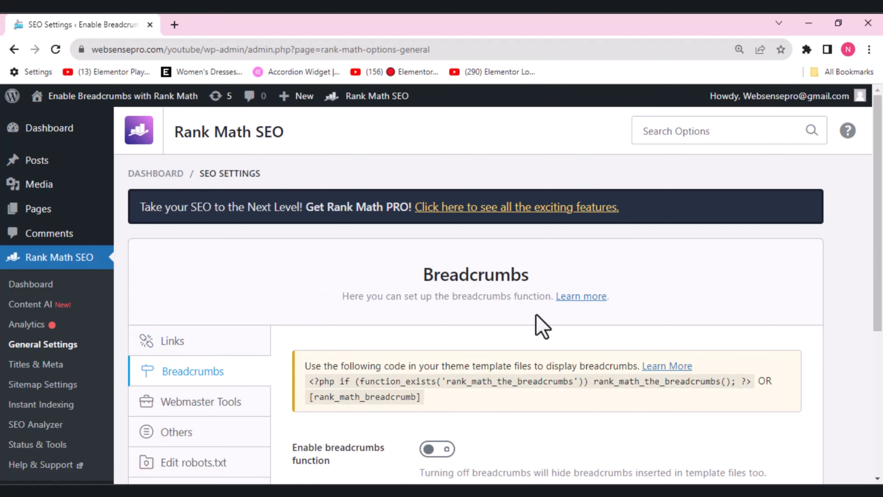
scroll("down", 3)
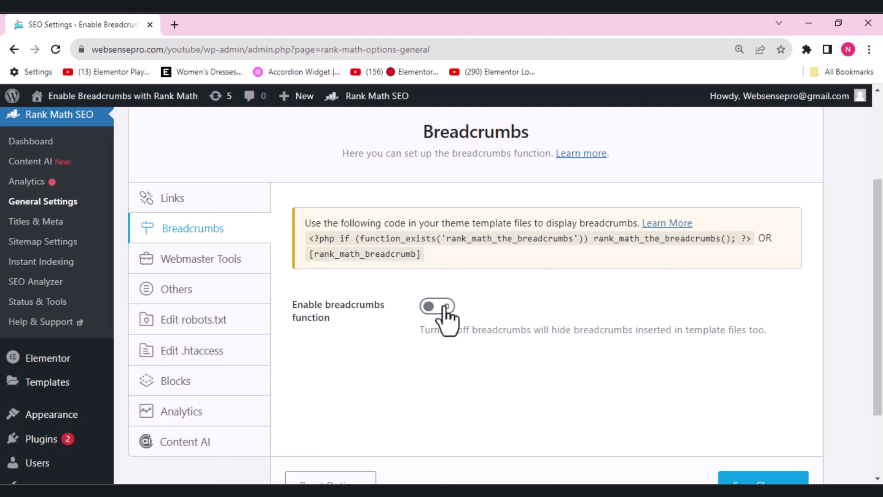
- Enable the breadcrumbs function and choose the / separator character
left_click(438, 307)
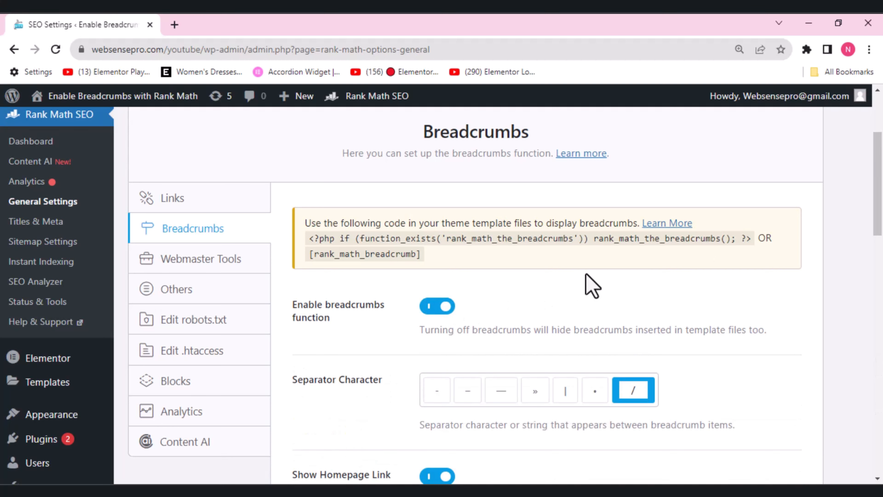
scroll("down", 3)
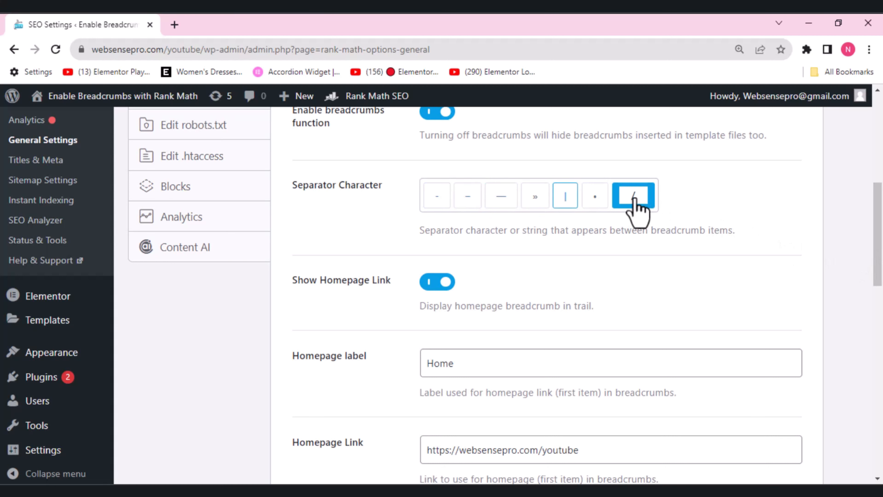
left_click(633, 196)
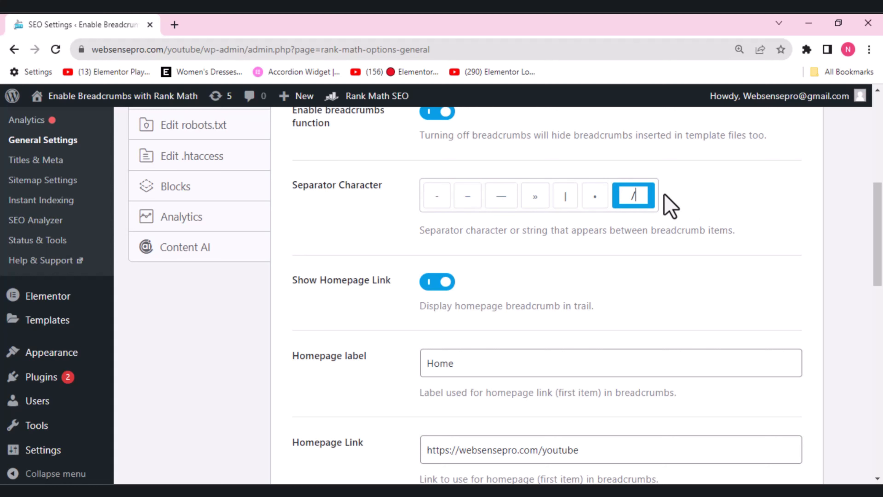
scroll("down", 3)
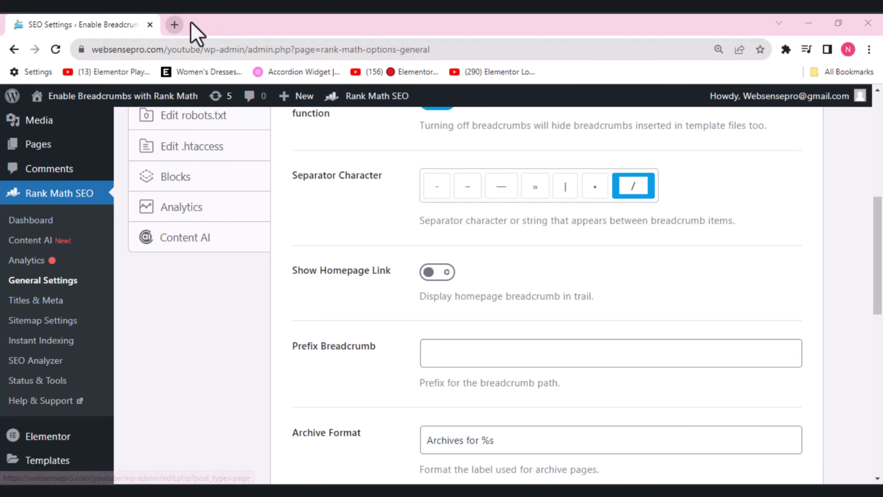
- Load websensepro.com/youtube/wp-admin/ in a new browser tab
left_click(175, 25)
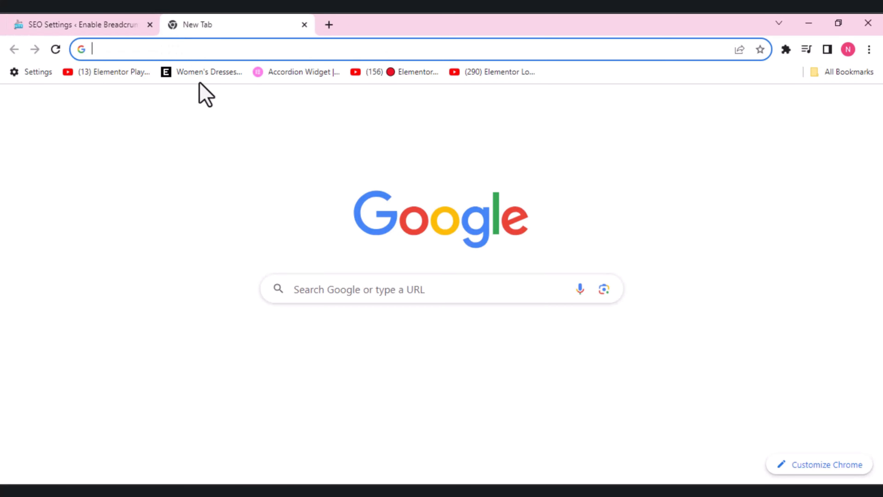
type("websensepro.com/youtube/wp-admin/")
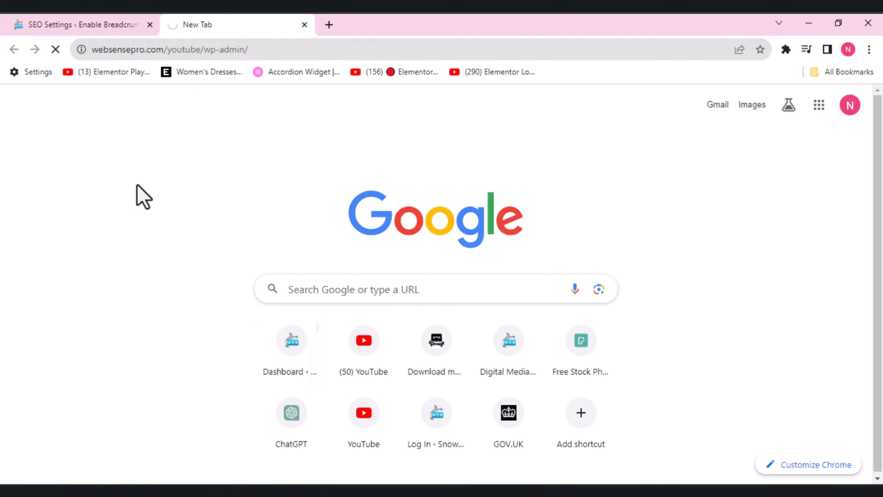
left_click(291, 341)
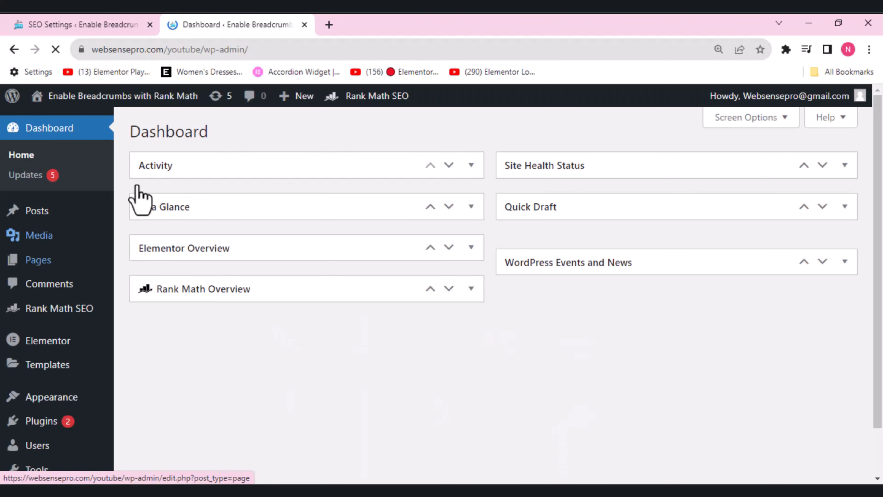
mouse_move(37, 213)
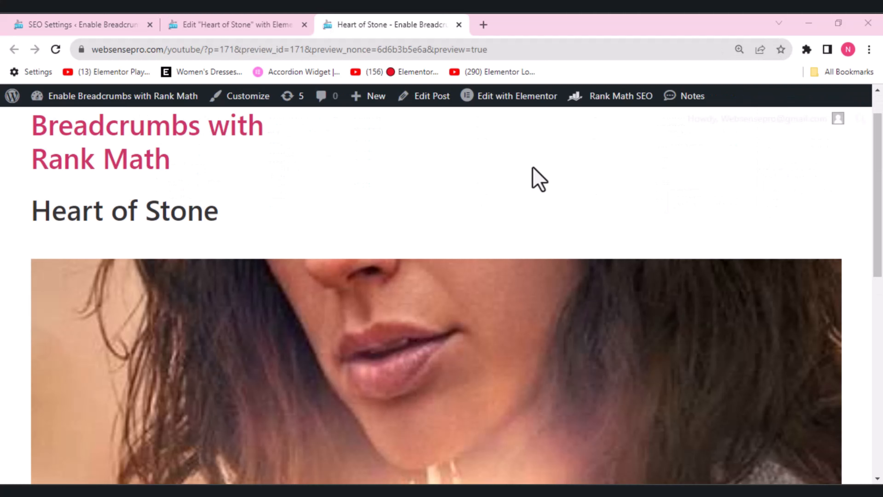
- Check the Heart of Stone preview shows no breadcrumbs, then go to its Elementor editor
scroll("down", 3)
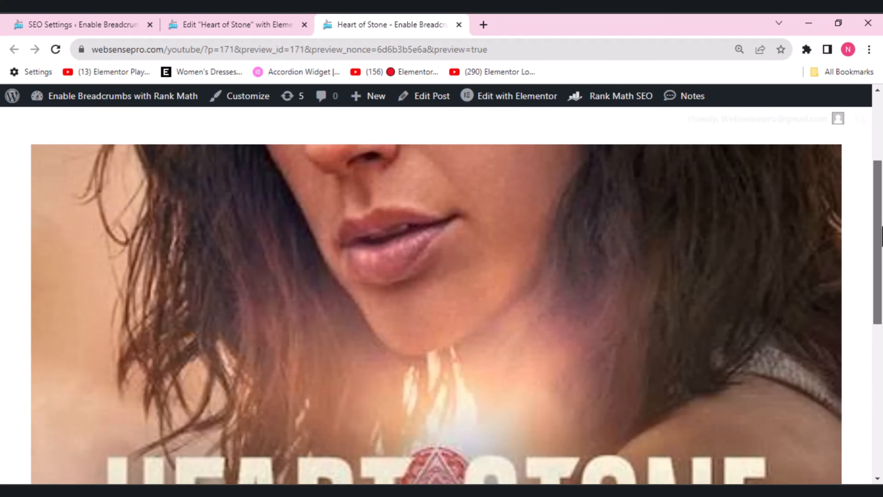
scroll("up", 3)
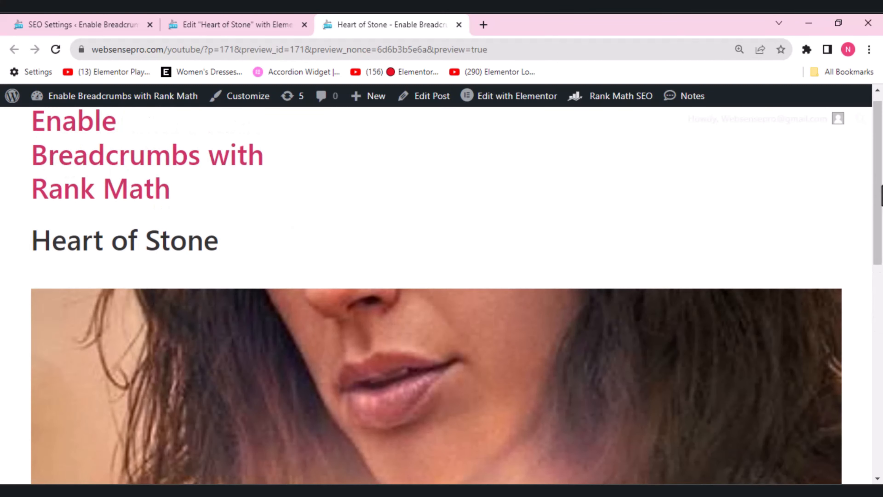
left_click(236, 25)
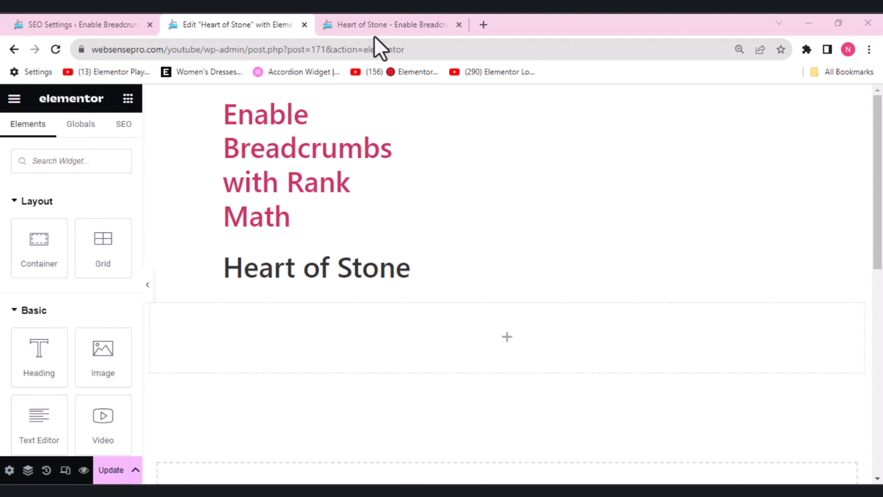
mouse_move(487, 24)
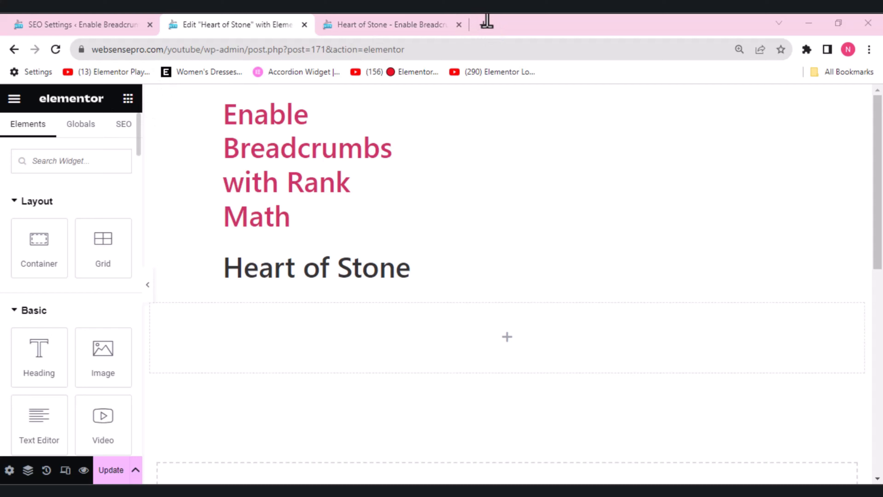
mouse_move(489, 295)
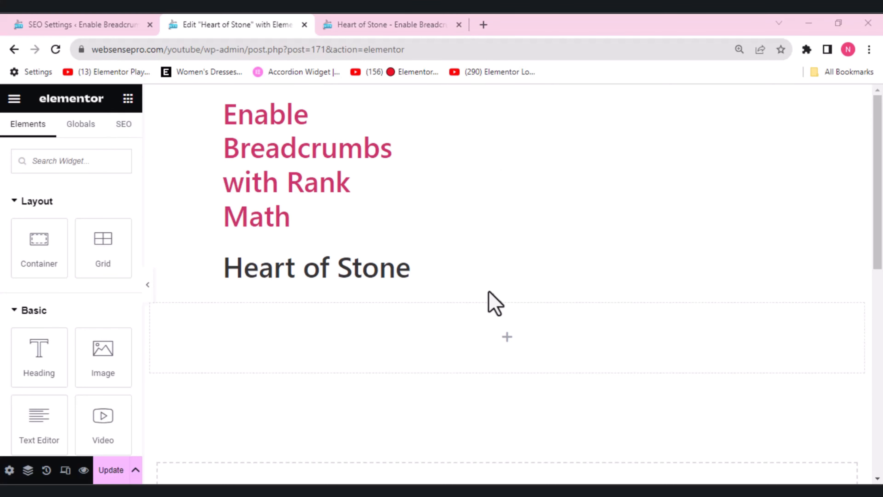
mouse_move(489, 302)
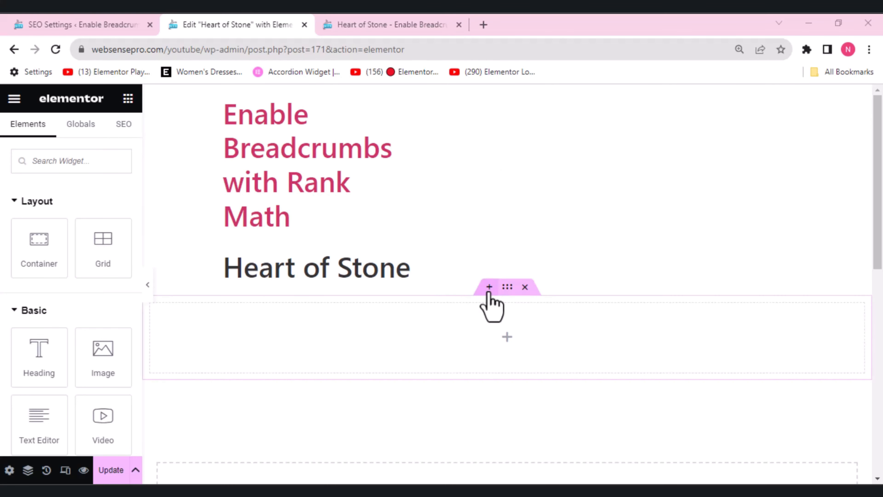
- Add a single-column container below the Heart of Stone title holding an empty HTML widget
left_click(490, 287)
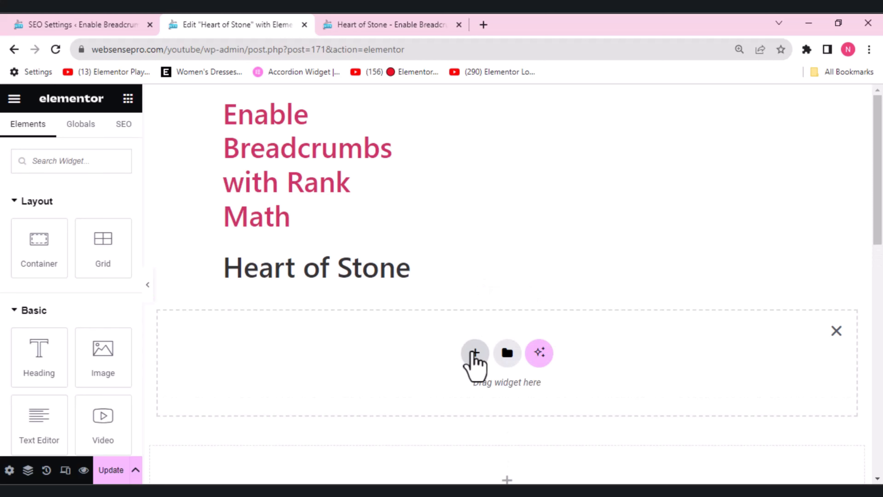
left_click(475, 354)
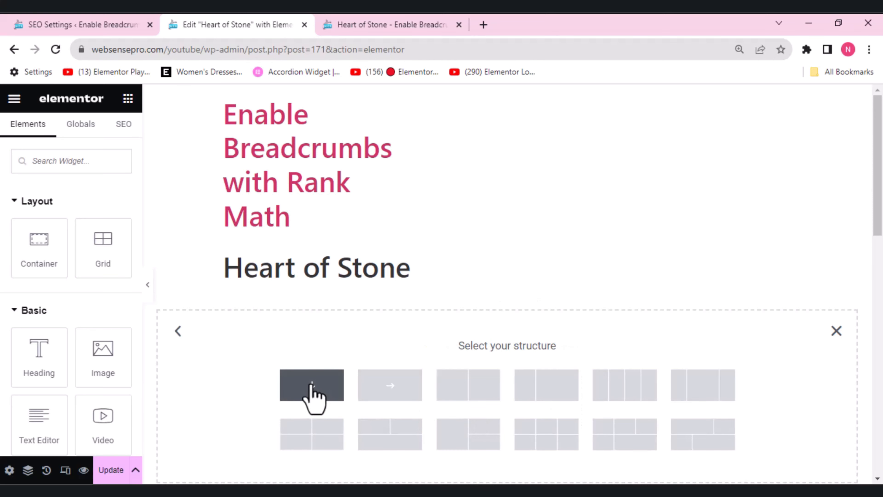
left_click(311, 387)
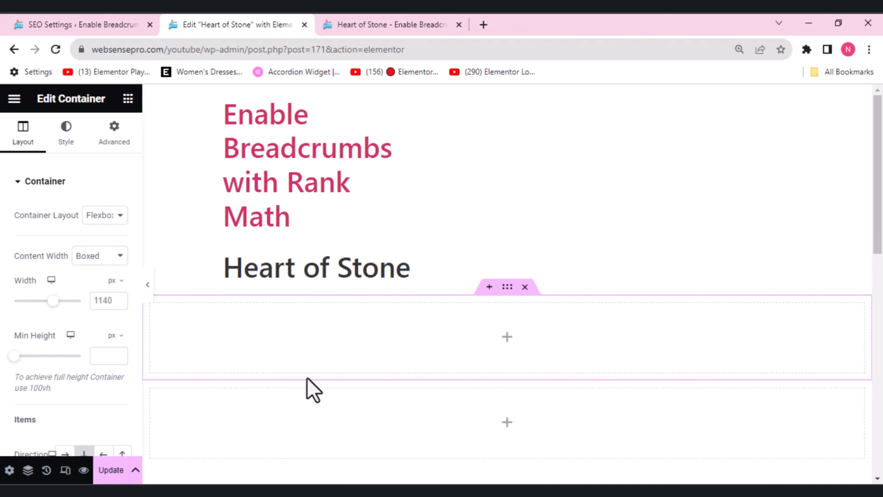
mouse_move(128, 99)
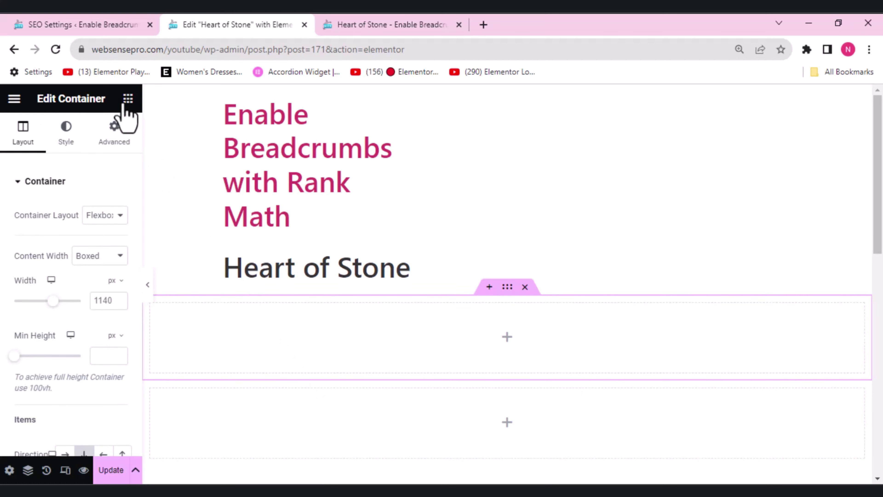
left_click(127, 99)
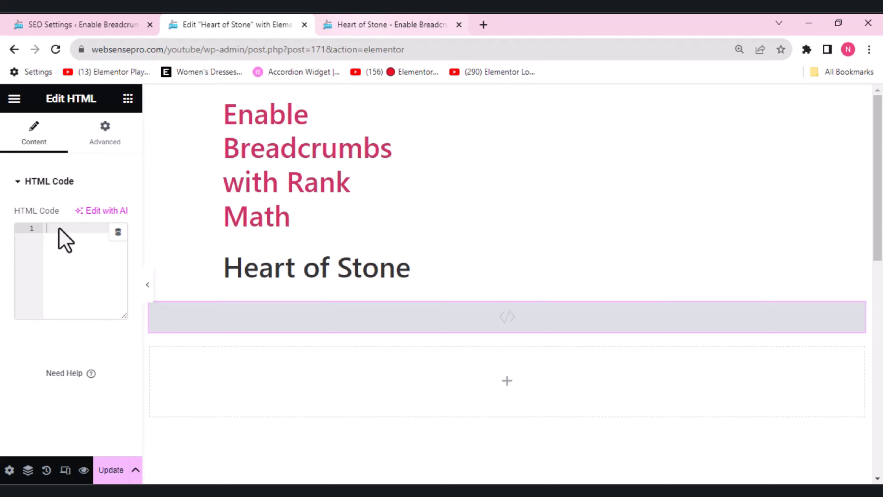
left_click(69, 25)
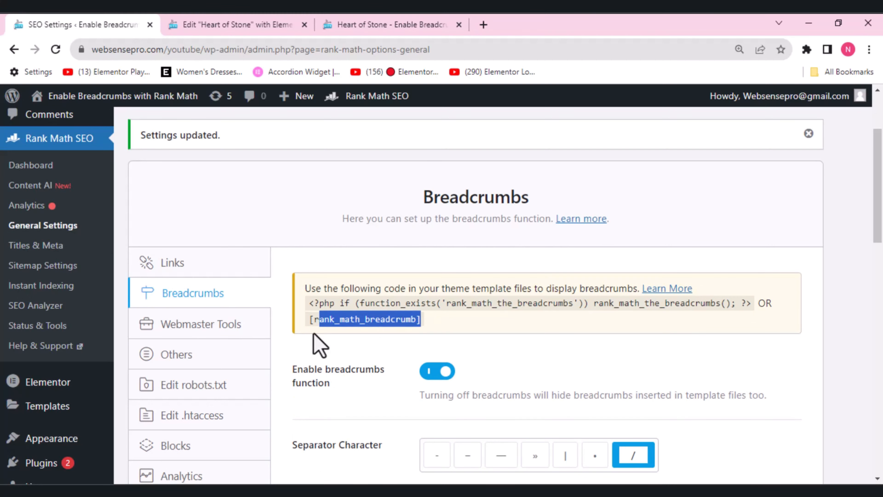
- Copy [rank_math_breadcrumb] and paste it into the HTML widget's code field
right_click(368, 319)
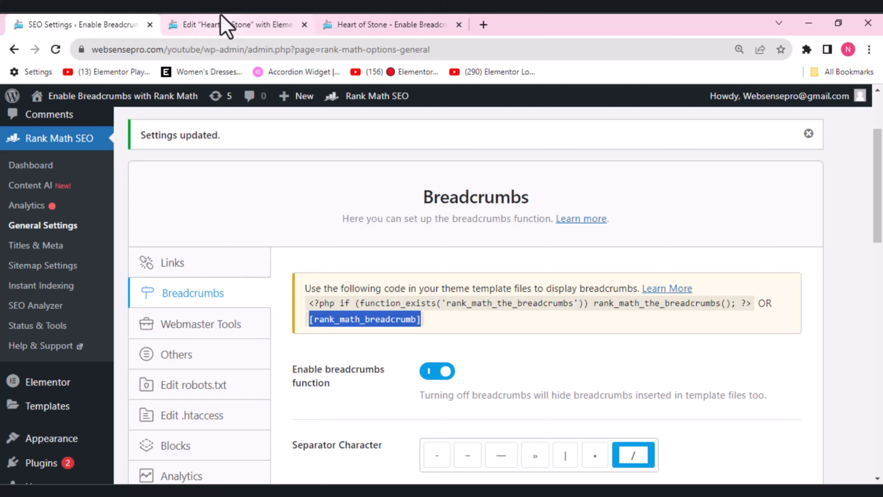
left_click(228, 25)
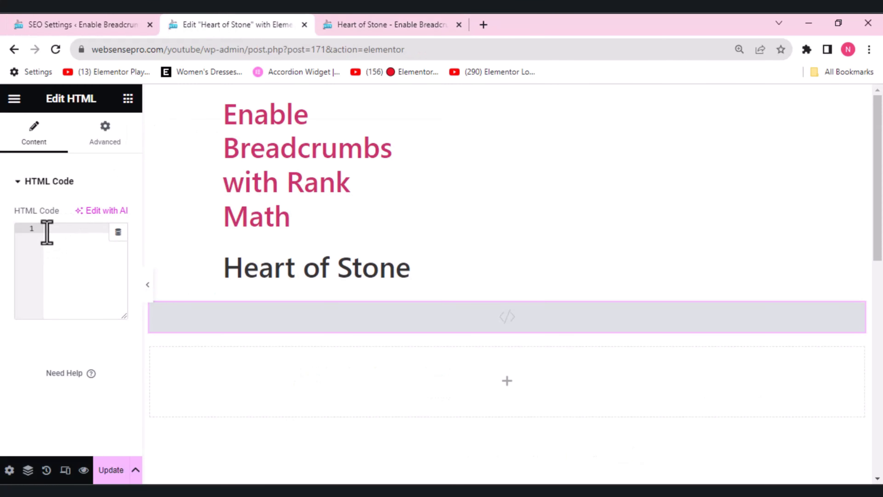
right_click(48, 236)
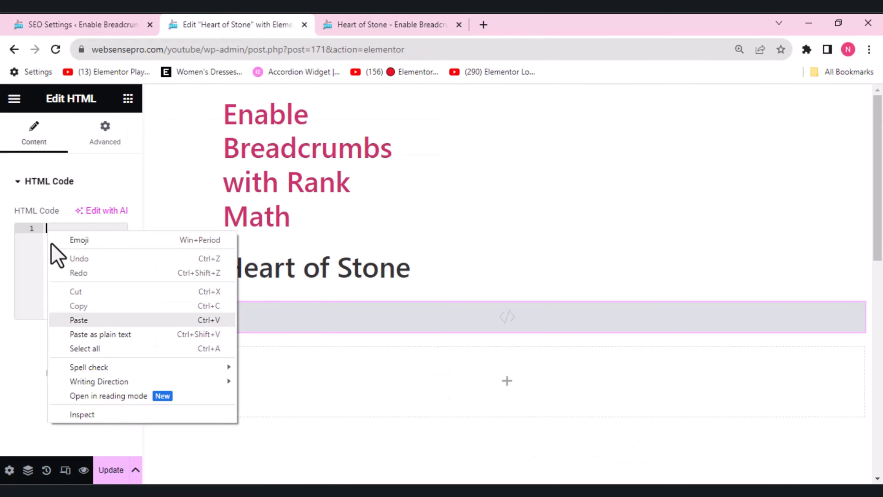
left_click(78, 321)
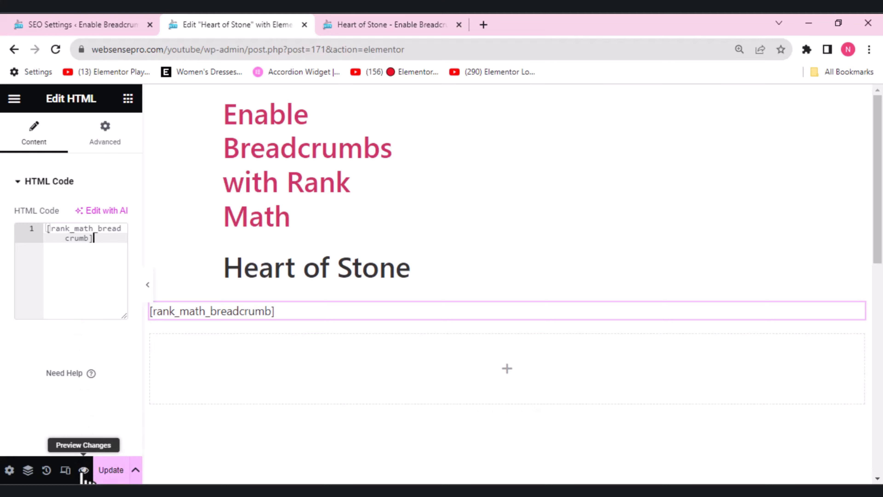
mouse_move(360, 26)
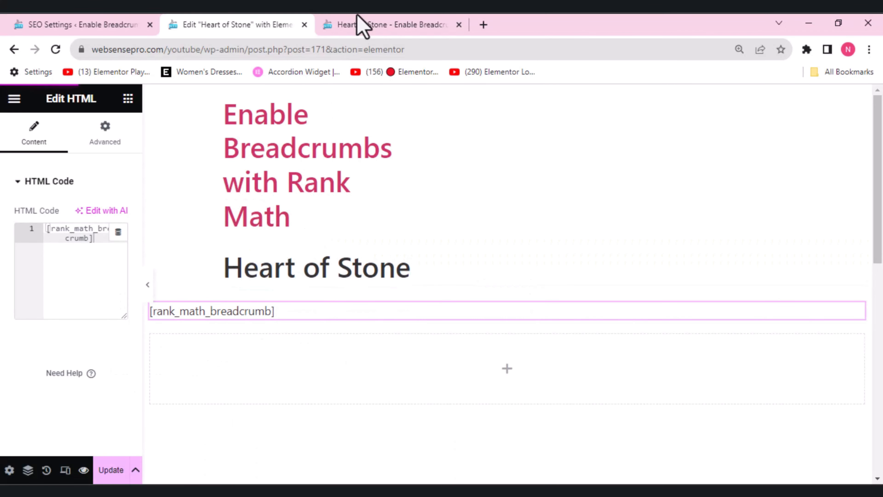
- View the Home / Action / Heart of Stone breadcrumb in the preview and return to Elementor
left_click(374, 24)
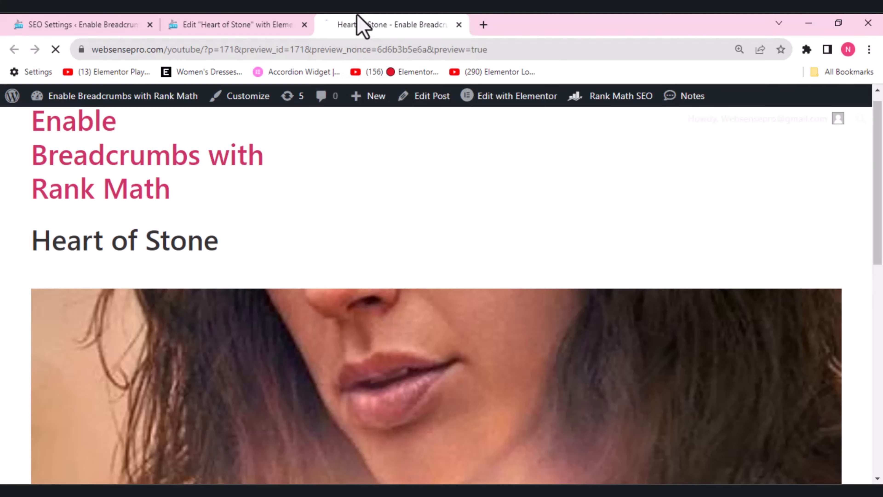
mouse_move(94, 295)
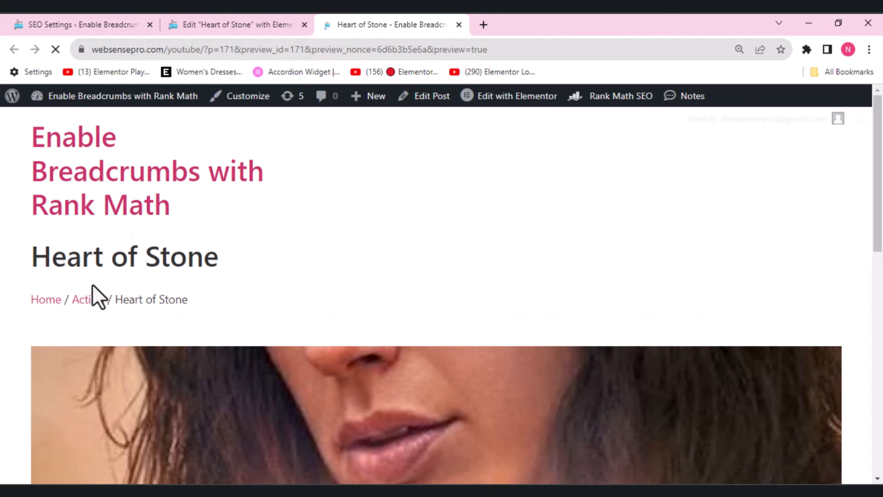
left_click(241, 26)
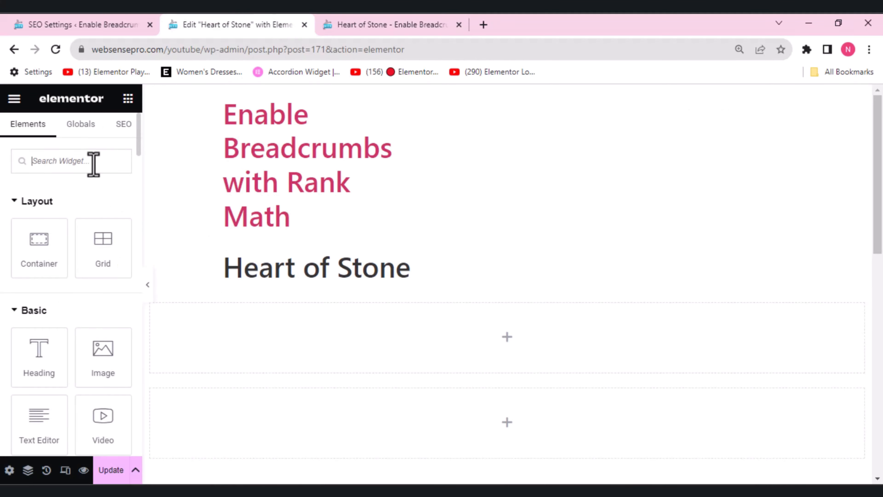
- Drop a Text Editor widget below the title and replace its lorem ipsum with [rank_math_breadcrumb]
type("te")
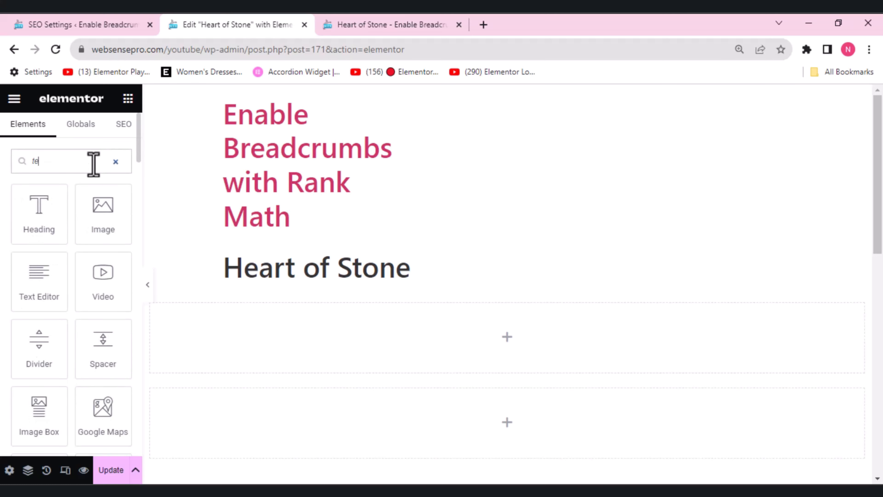
left_click_drag(39, 280, 323, 336)
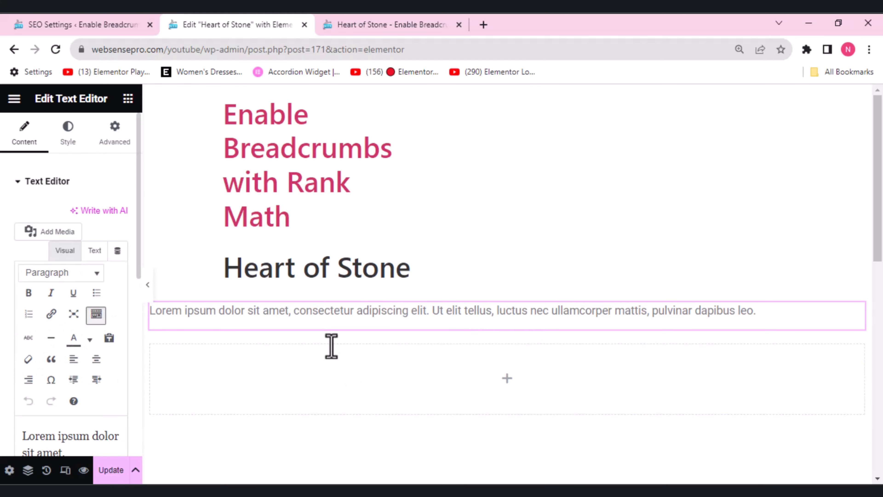
scroll("down", 3)
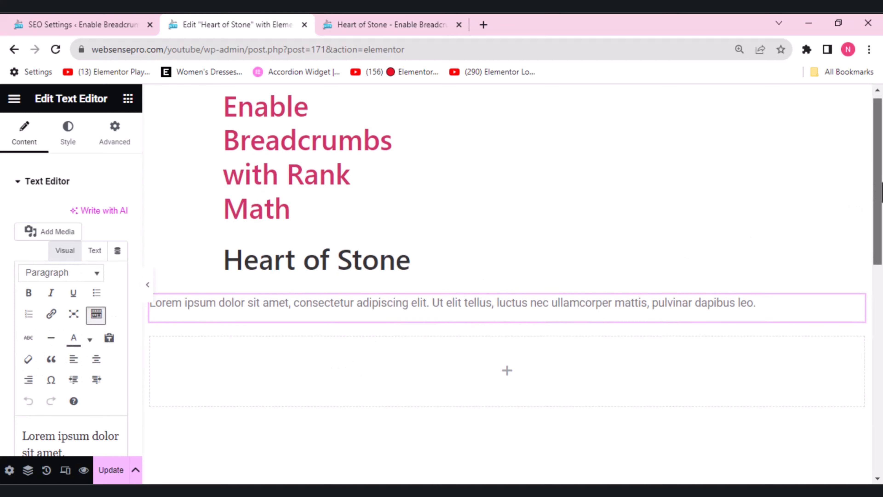
scroll("down", 3)
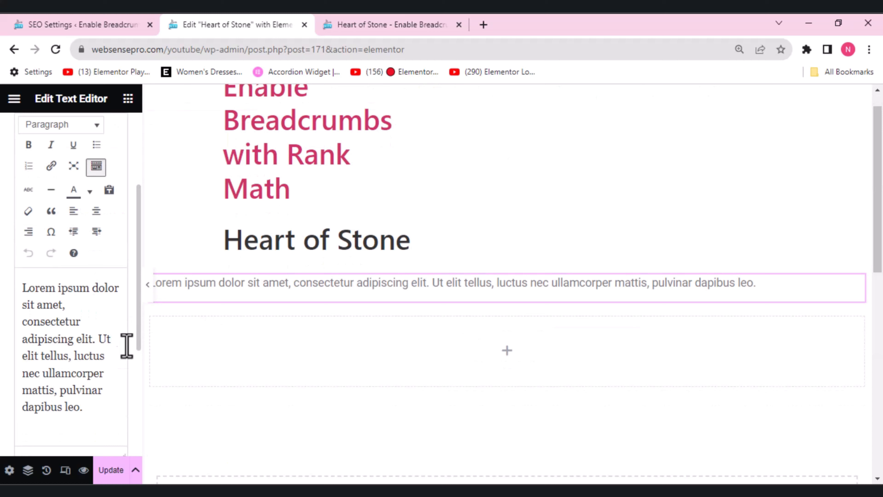
left_click(82, 406)
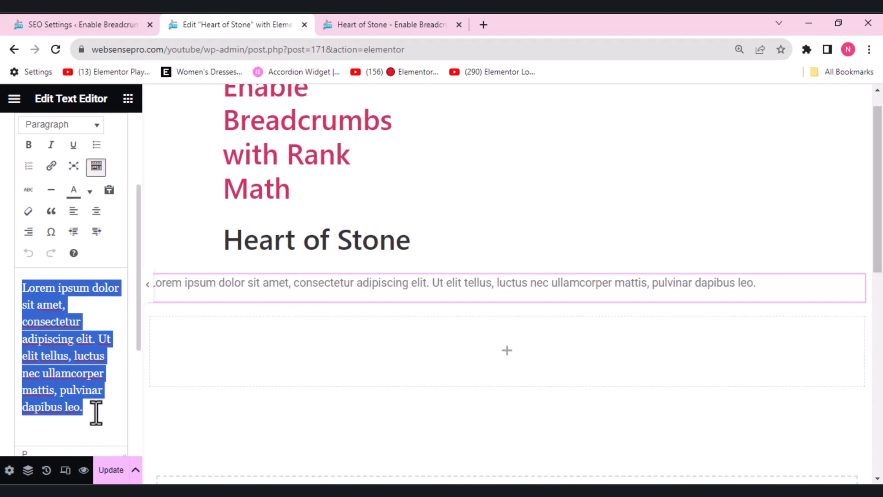
type("[rank_math_breadcrumb]")
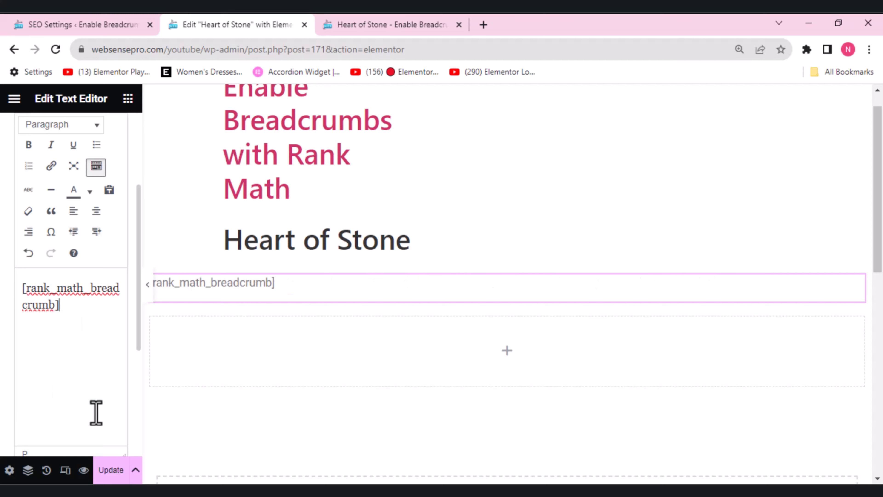
mouse_move(50, 211)
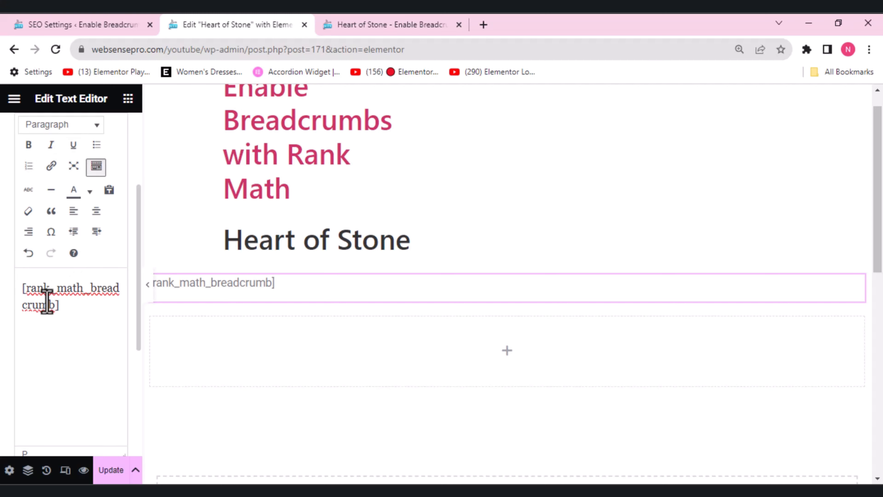
mouse_move(84, 470)
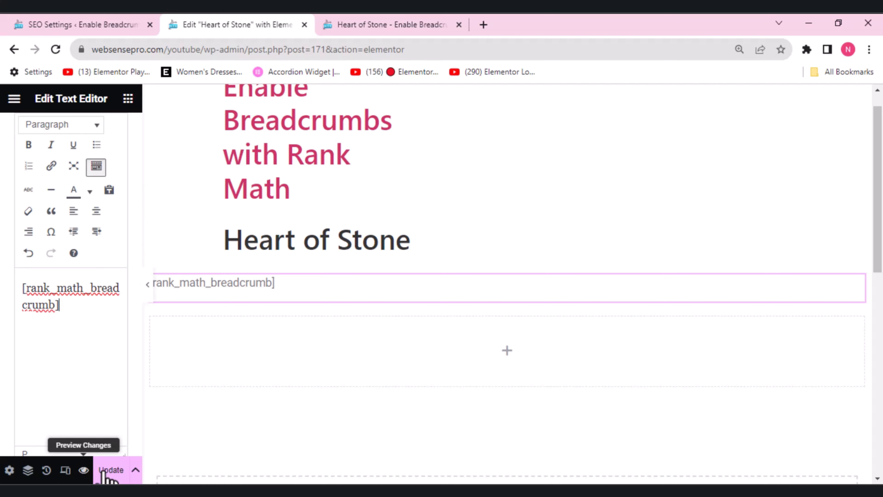
- Update the post and check the breadcrumb trail in the preview
left_click(110, 470)
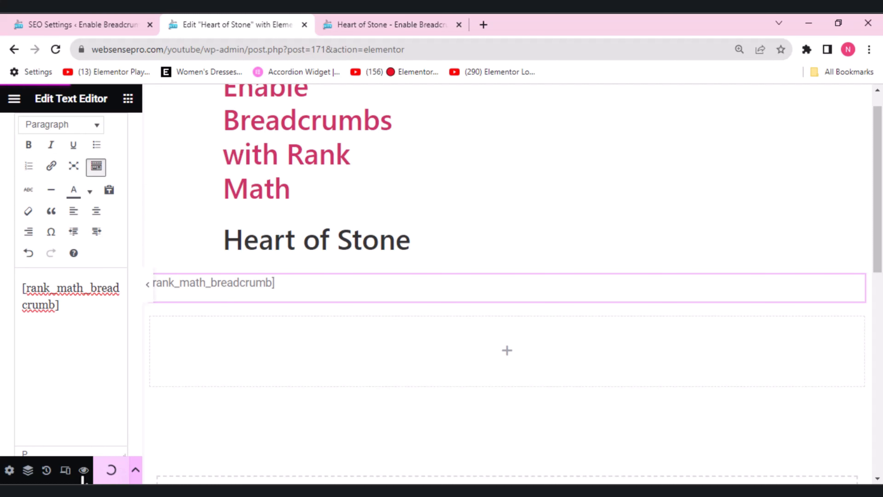
mouse_move(84, 471)
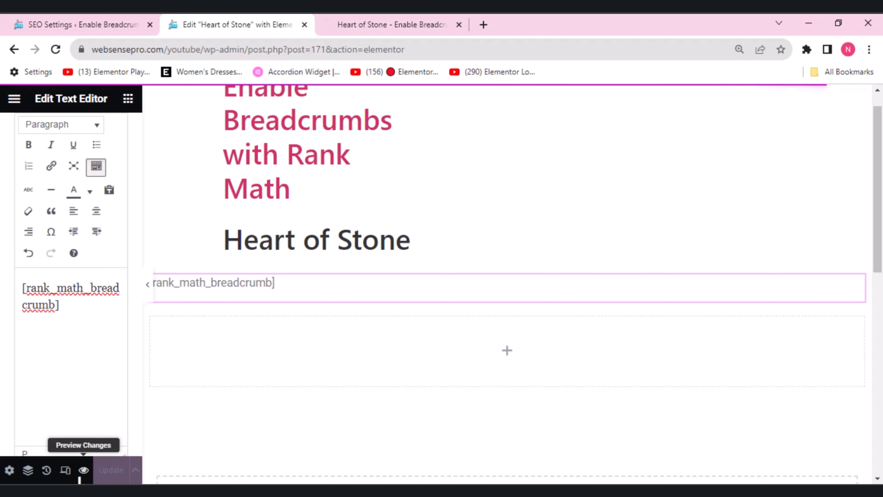
left_click(392, 24)
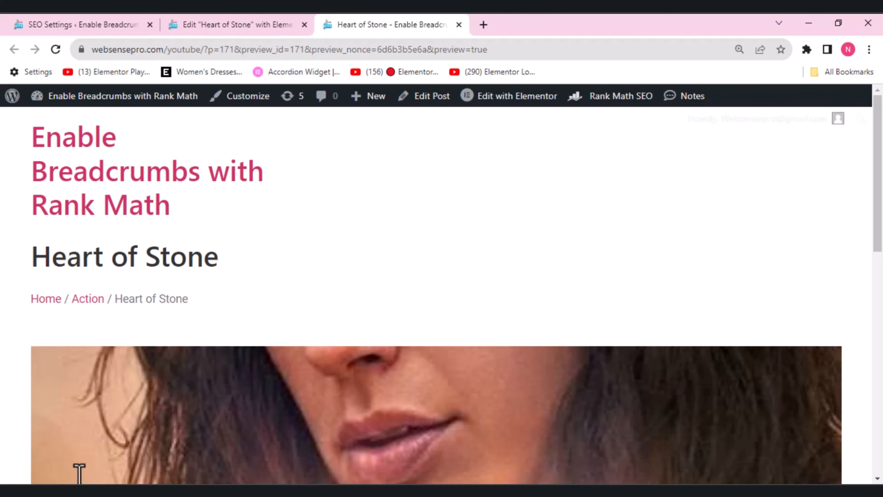
left_click(236, 25)
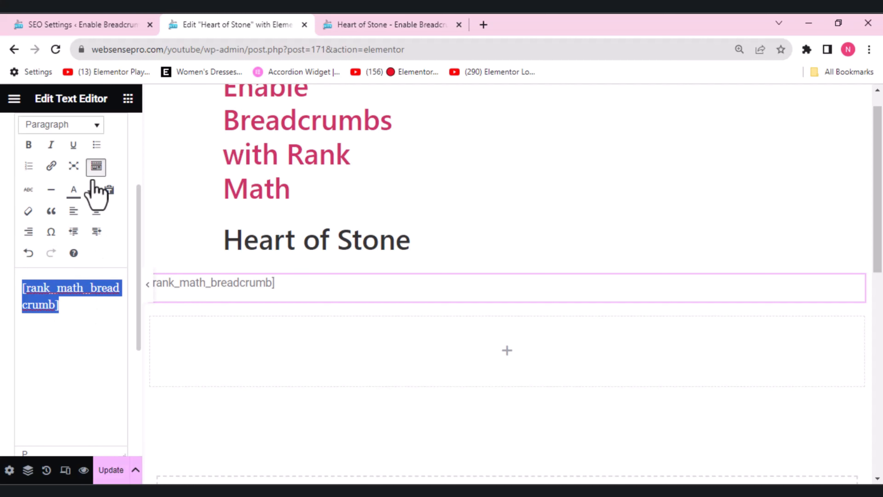
mouse_move(73, 191)
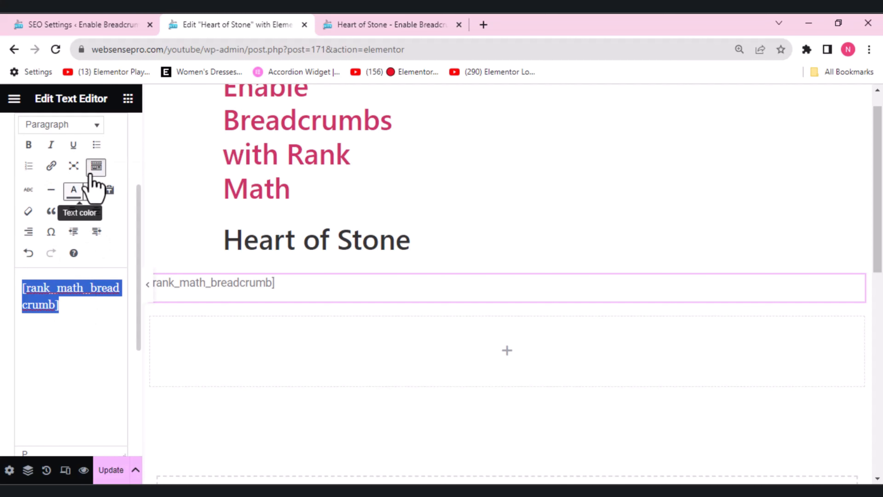
- Colour the shortcode text dark red and update the post again
left_click(89, 191)
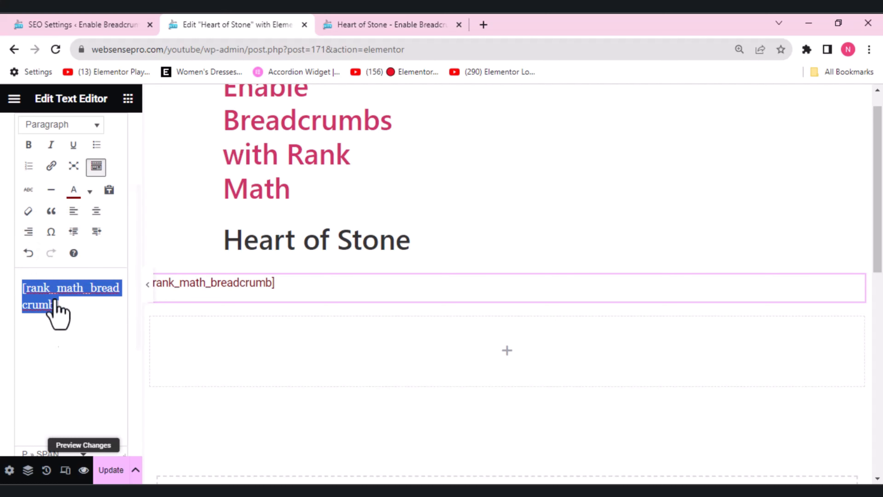
left_click(110, 470)
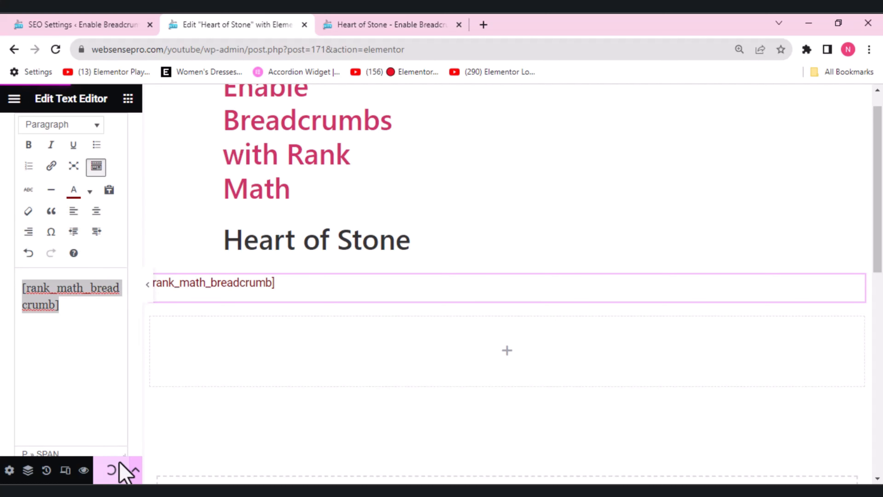
left_click(384, 25)
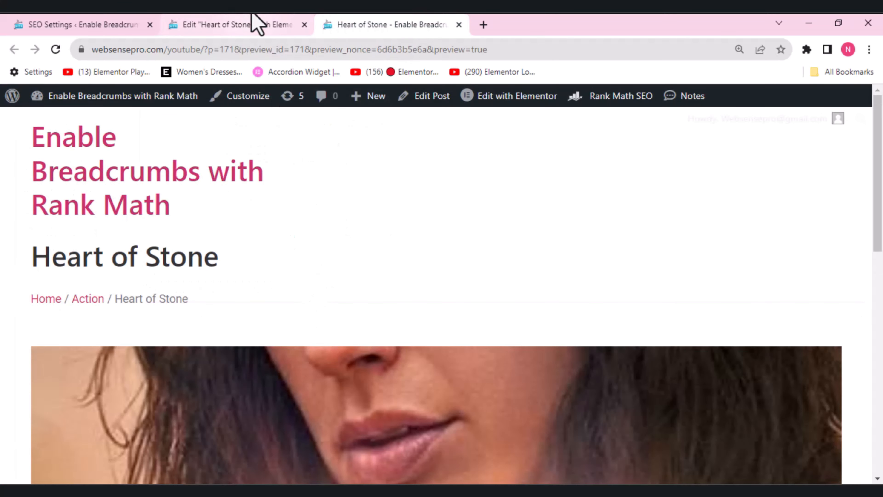
mouse_move(256, 26)
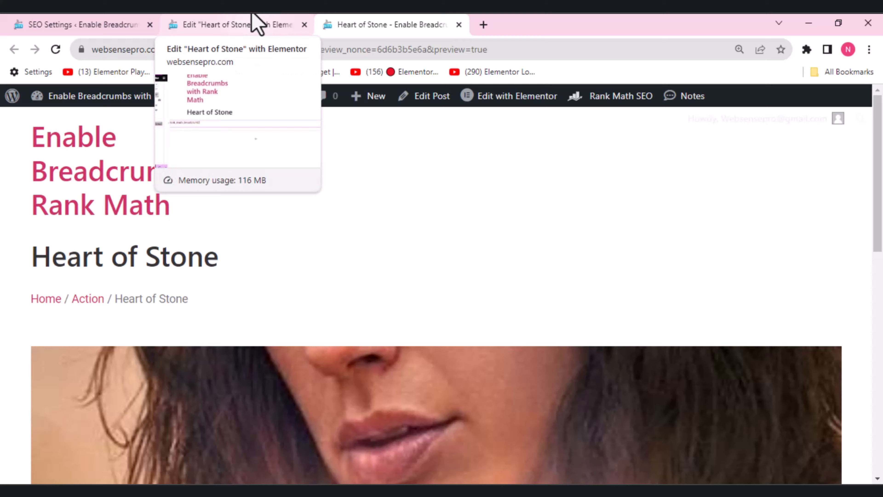
- Make the breadcrumb shortcode bold, update, and check the preview
left_click(217, 24)
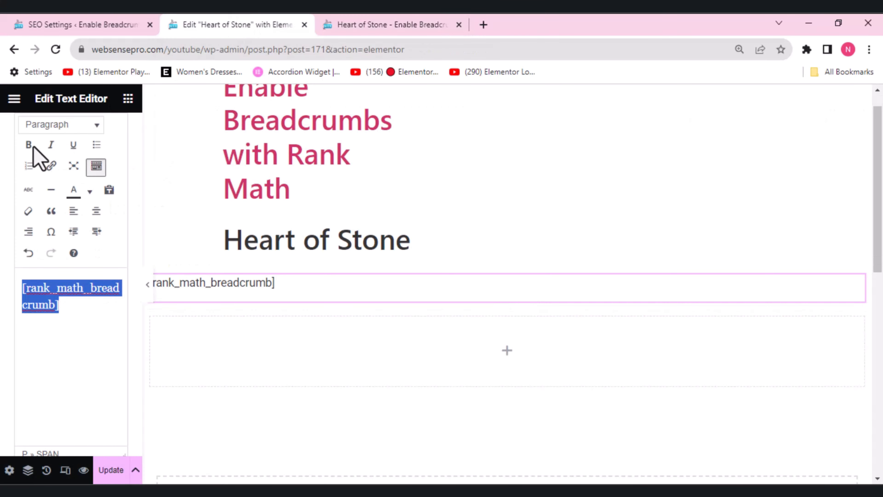
left_click(28, 145)
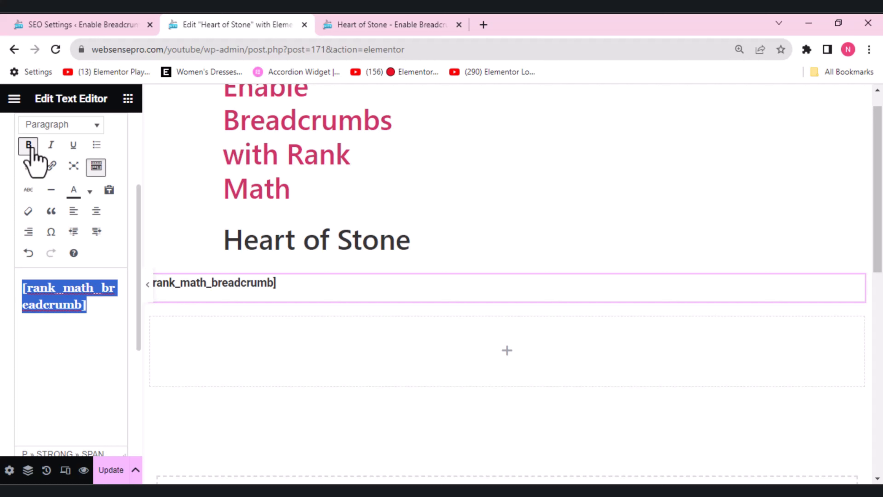
left_click(28, 145)
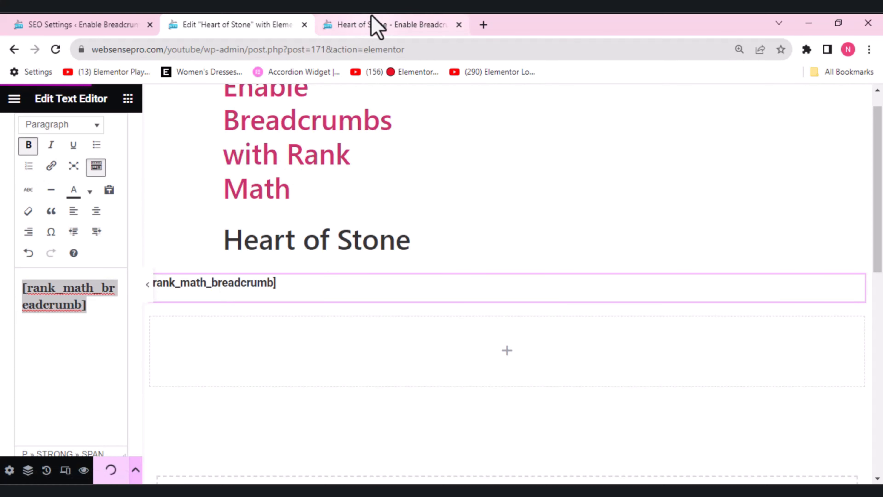
left_click(378, 25)
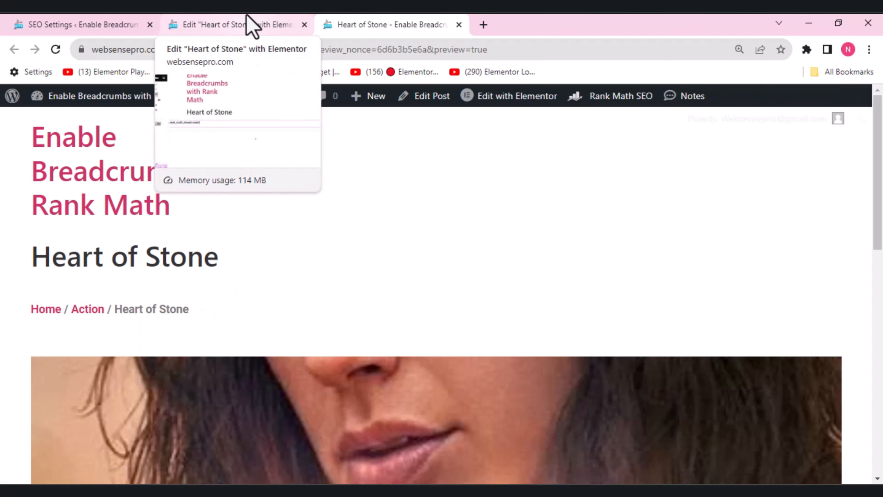
- Format the shortcode as a blockquote, update, and view the indented trail in the preview
left_click(229, 24)
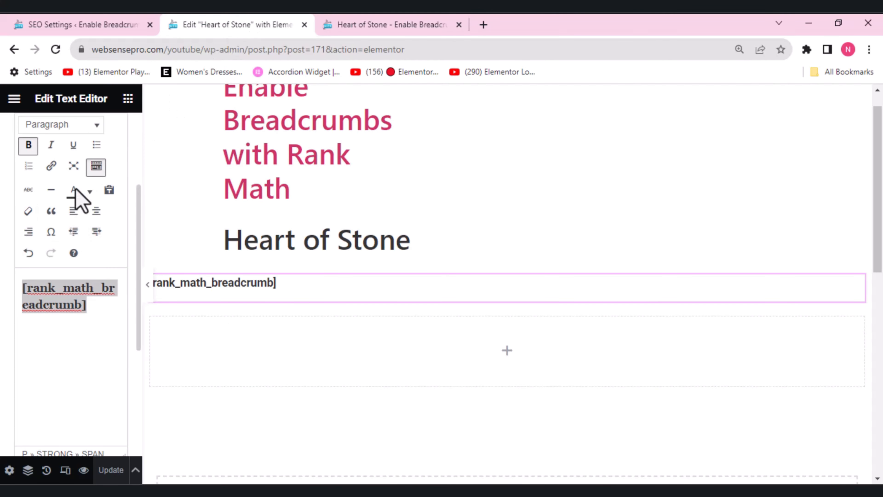
left_click(50, 211)
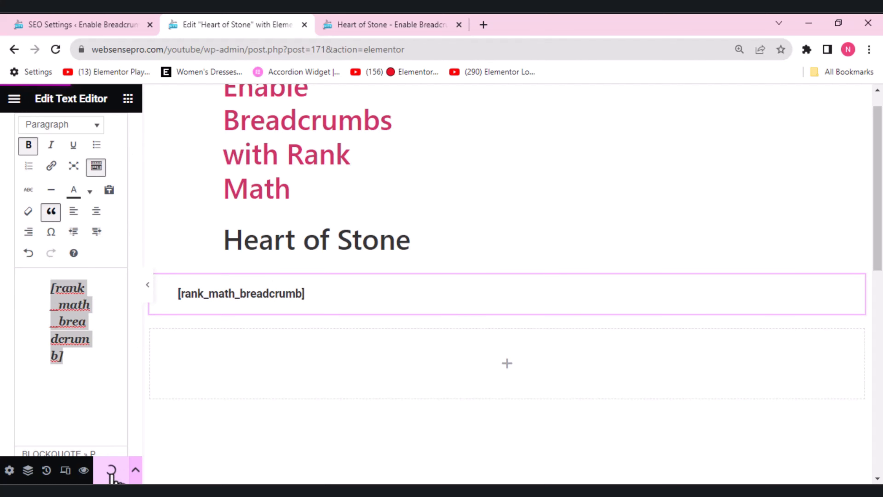
left_click(382, 24)
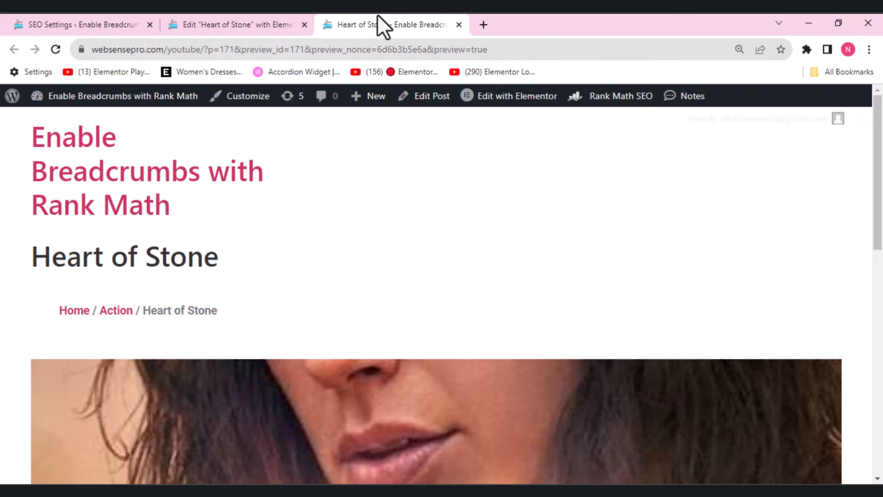
left_click(229, 25)
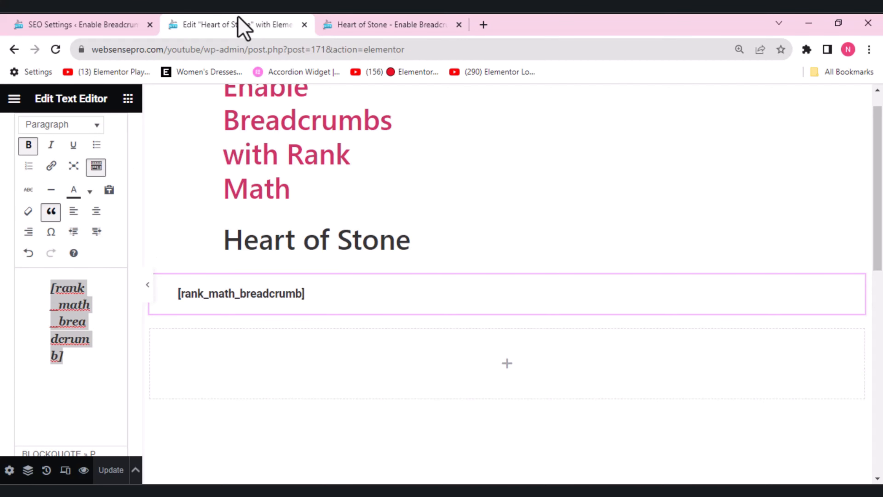
mouse_move(393, 340)
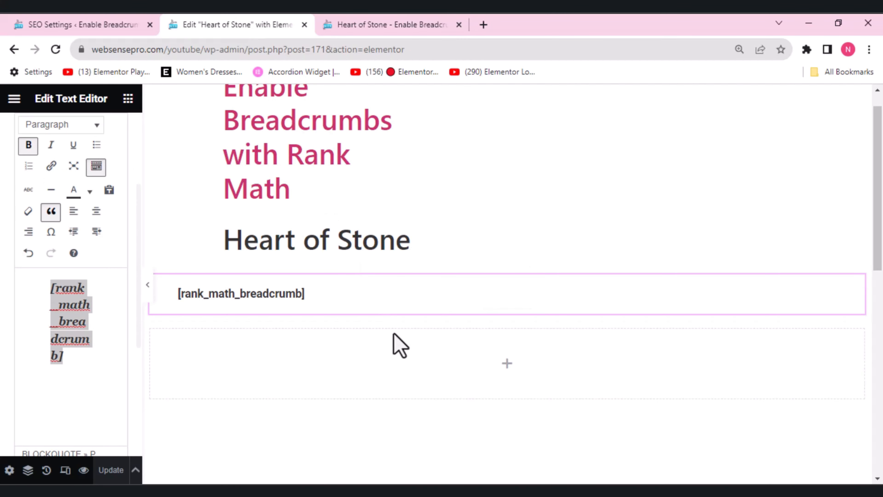
- Enable Show Homepage Link in Rank Math breadcrumbs and set the homepage label to Movies
left_click(81, 25)
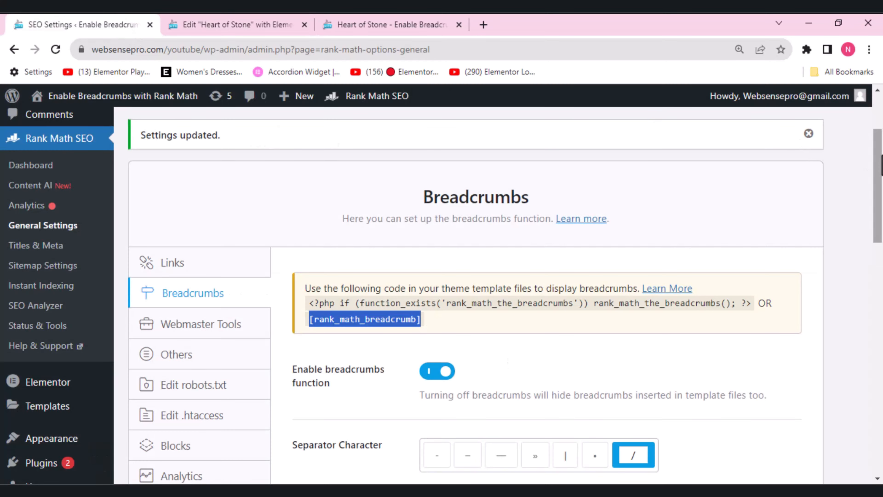
scroll("down", 3)
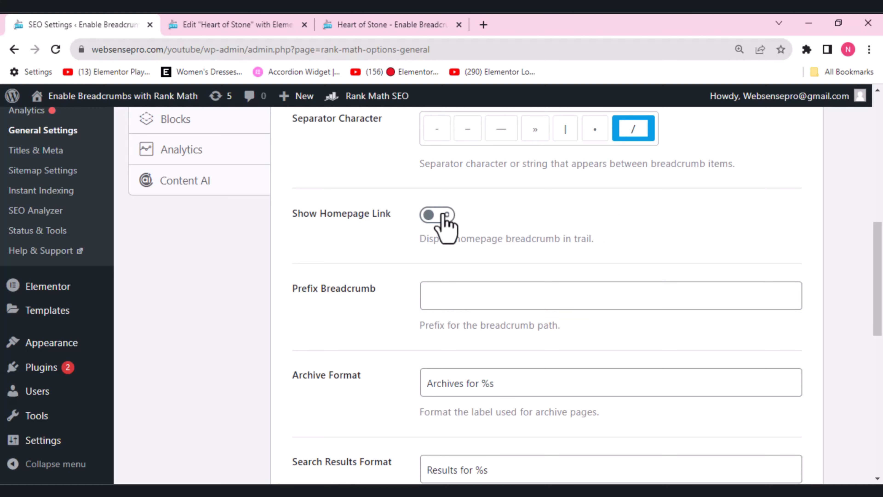
left_click(437, 215)
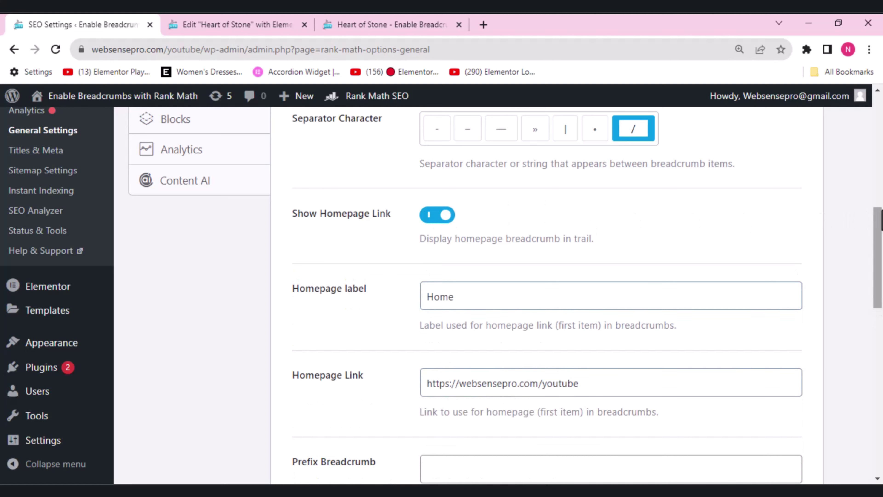
scroll("down", 3)
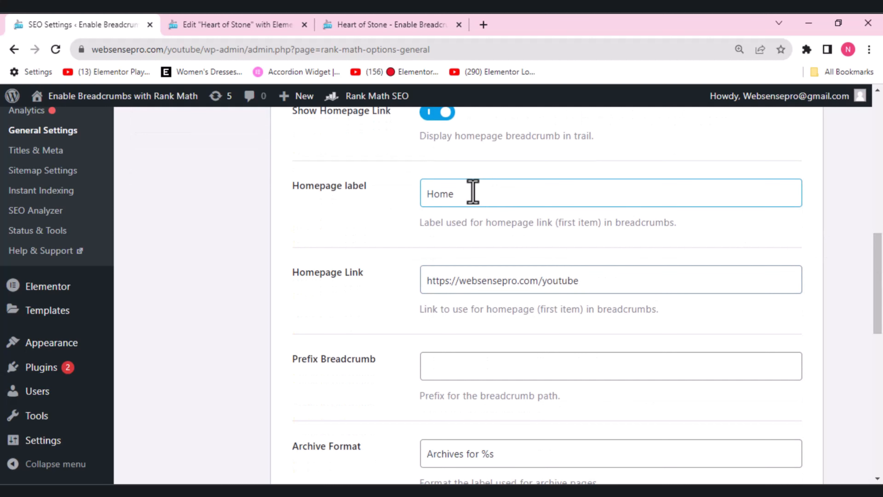
type("Movies")
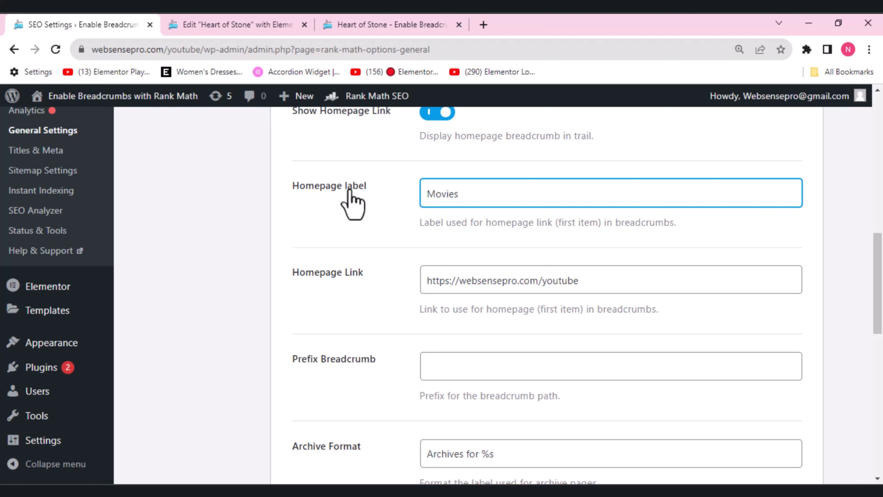
- Save the breadcrumb settings and return to the post's Elementor editor
scroll("down", 3)
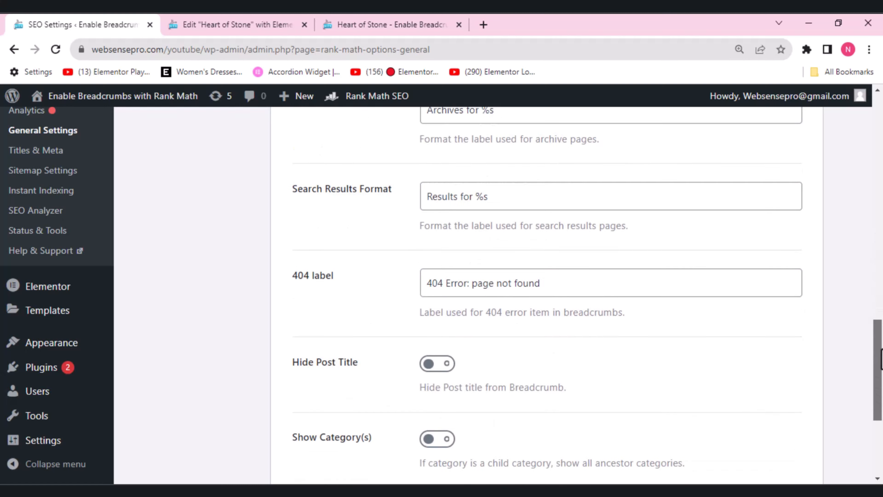
scroll("down", 3)
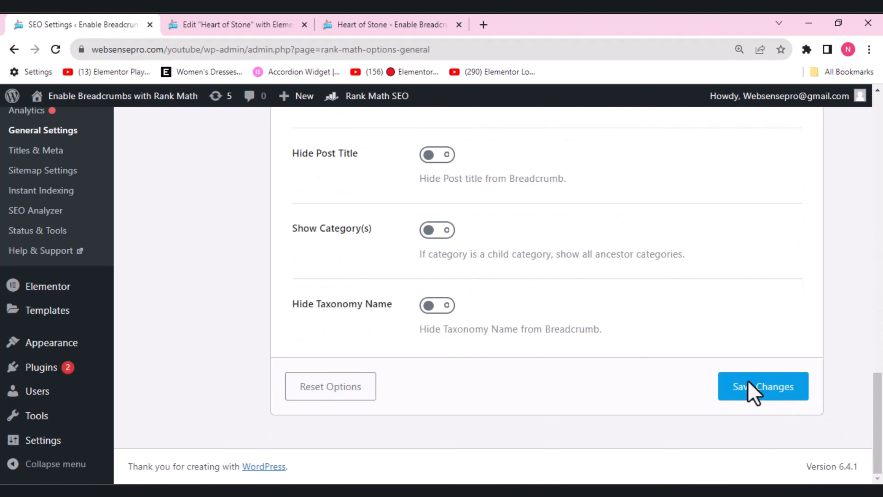
left_click(754, 390)
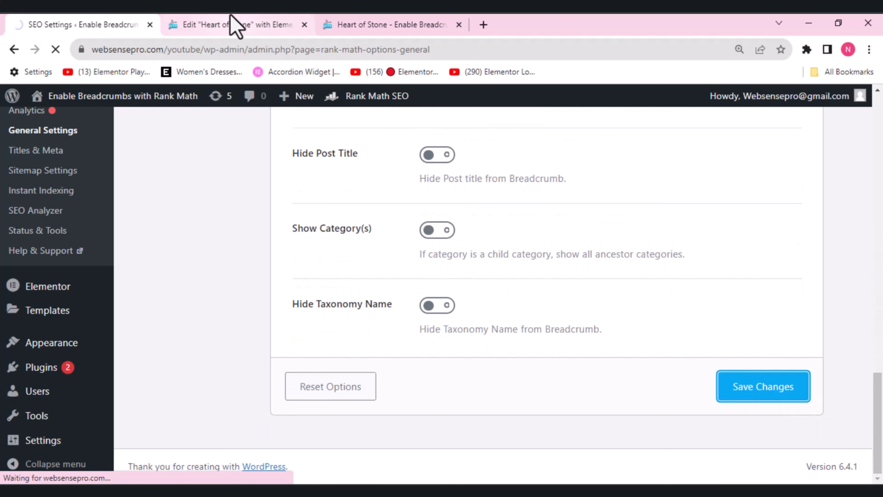
mouse_move(234, 25)
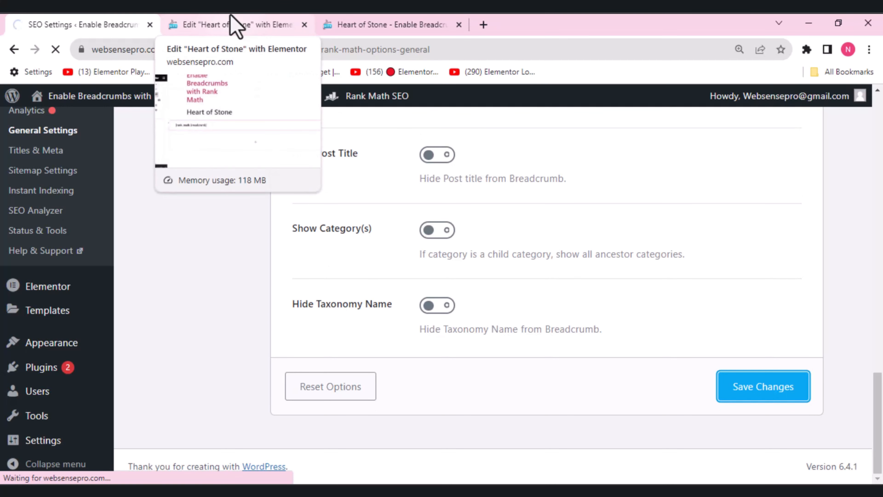
left_click(233, 25)
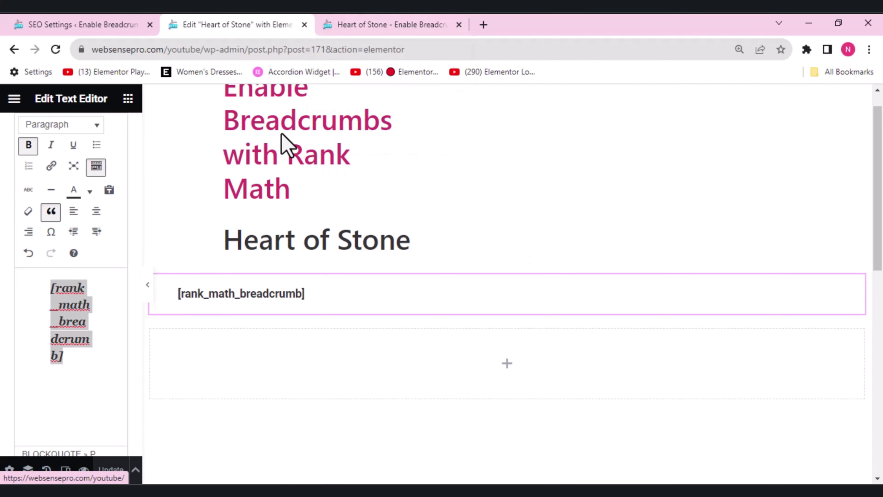
- Bring the Rank Math Prefix Breadcrumb field into view and begin entering 'you'
left_click(386, 24)
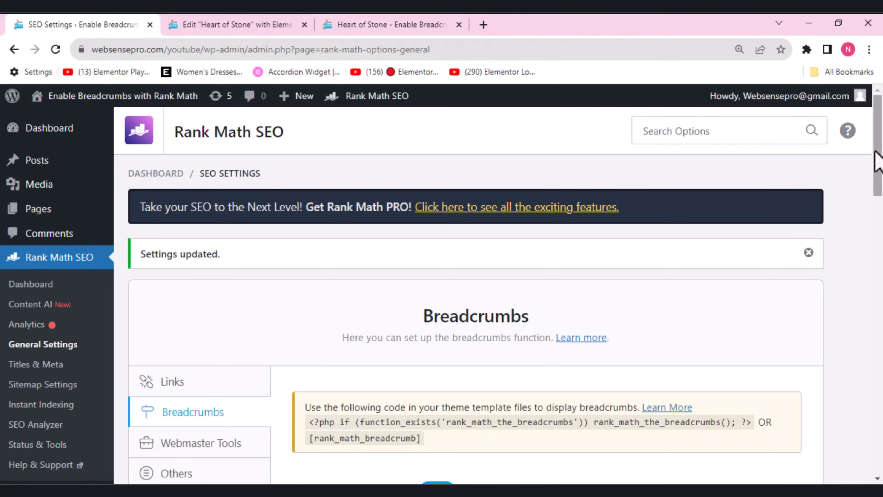
scroll("down", 3)
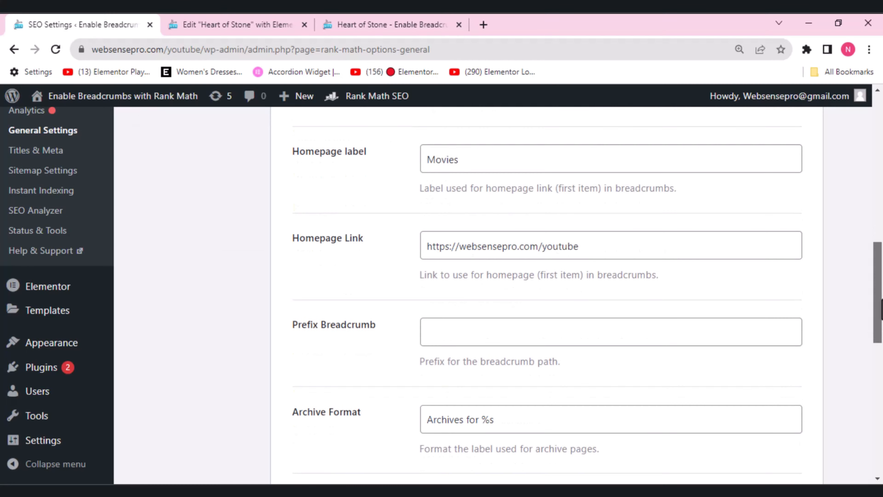
scroll("down", 3)
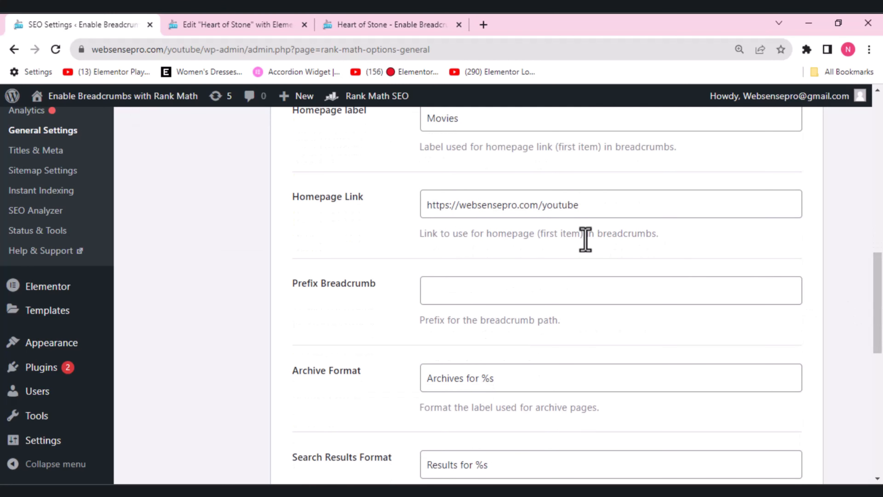
mouse_move(586, 245)
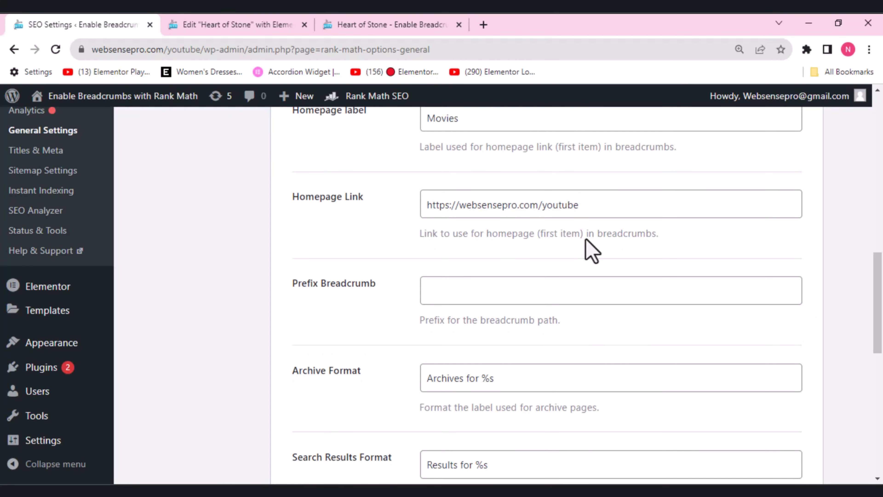
mouse_move(465, 326)
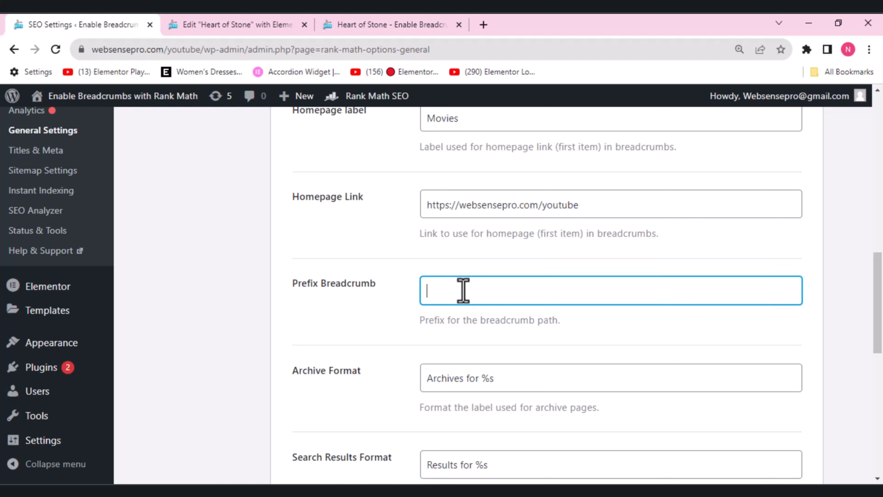
type("you")
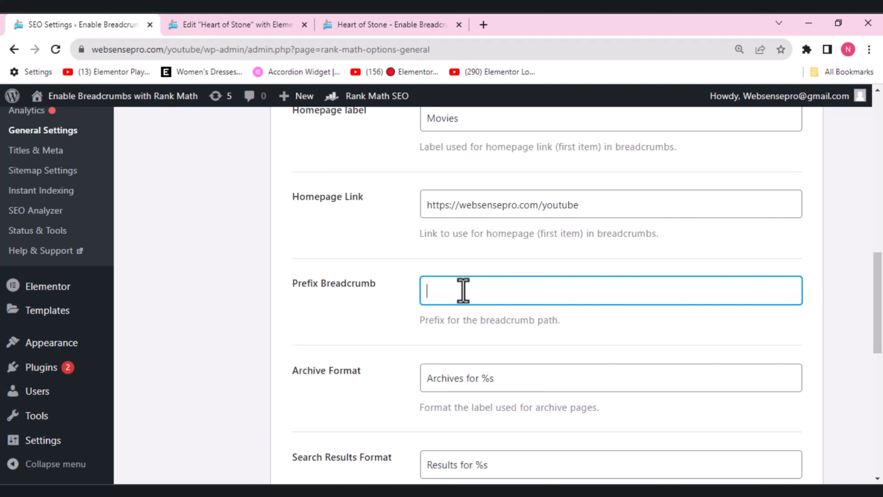
- Enter 'You are here' as the Prefix Breadcrumb and save the breadcrumb settings
type("You")
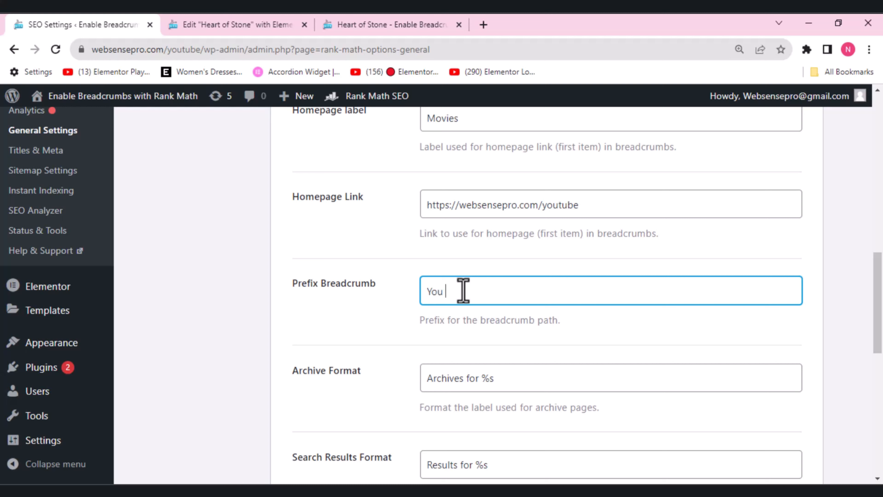
type("are")
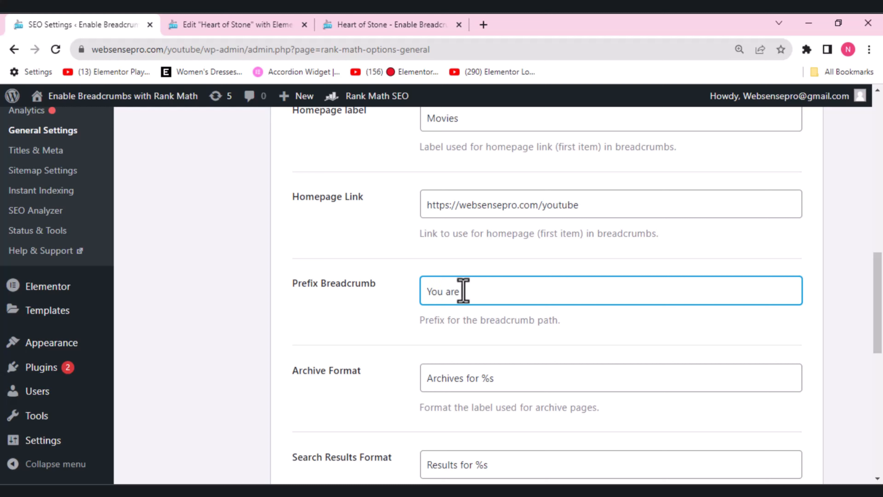
type("here")
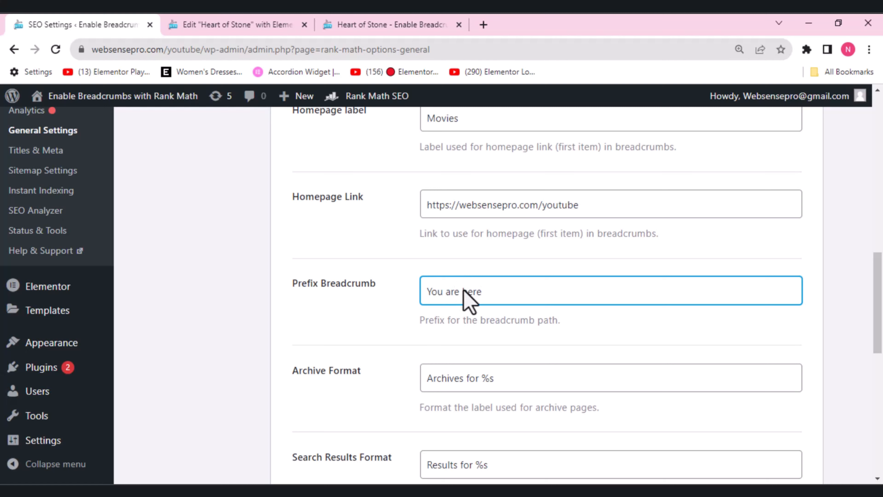
scroll("down", 3)
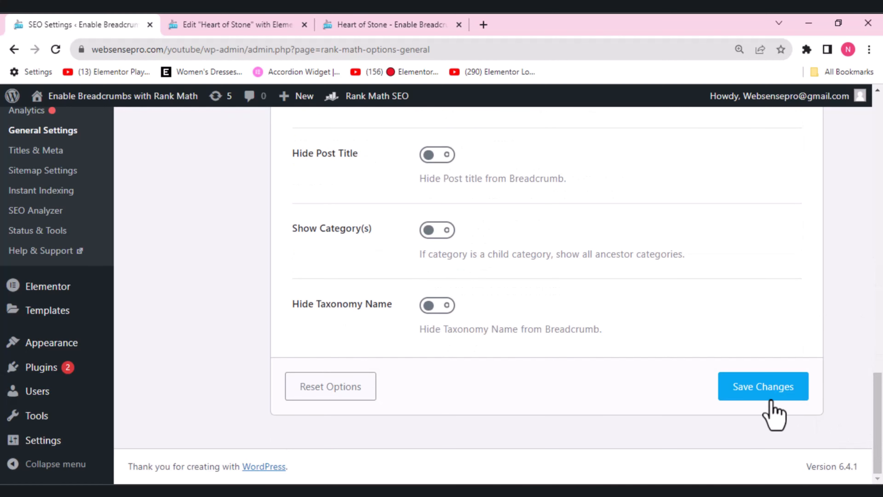
left_click(763, 387)
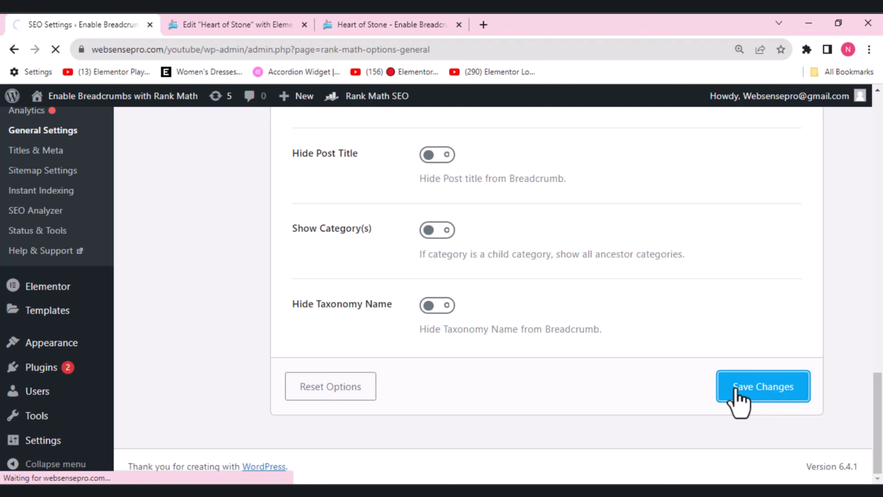
left_click(763, 386)
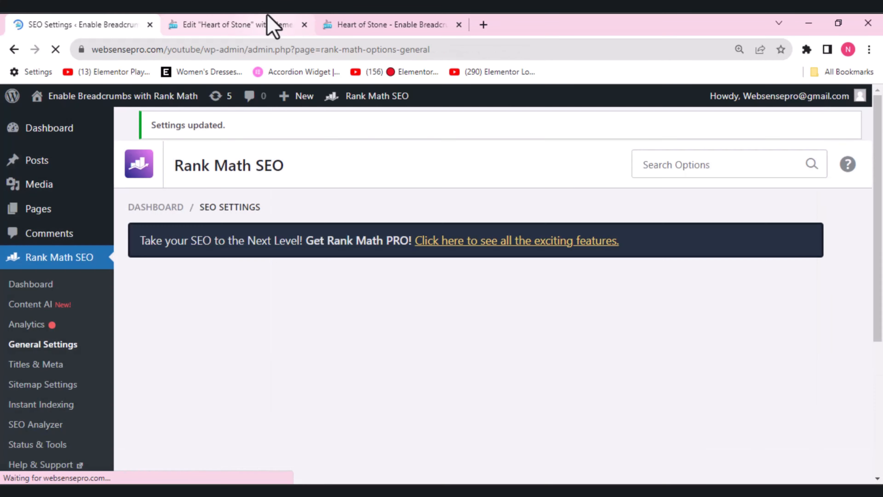
left_click(234, 24)
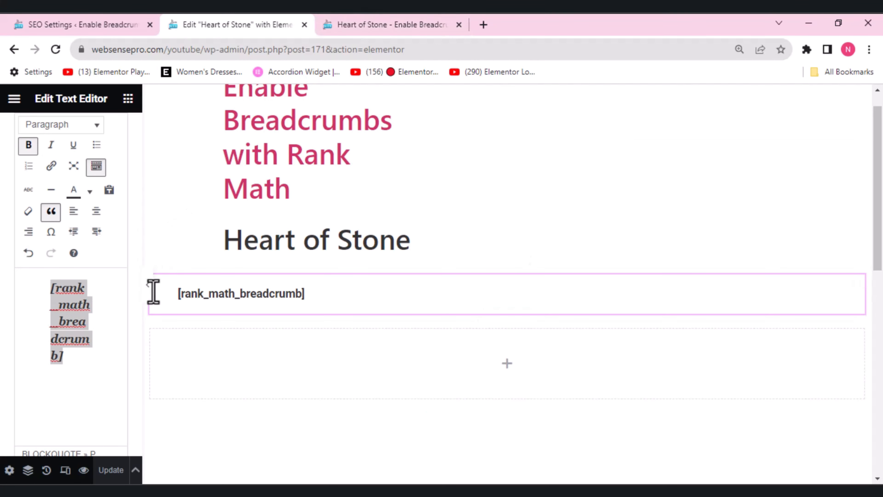
left_click(374, 25)
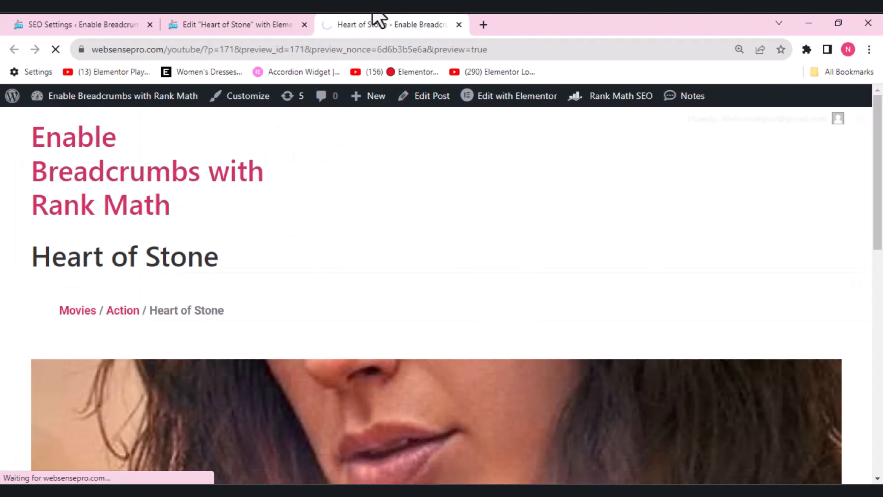
mouse_move(376, 21)
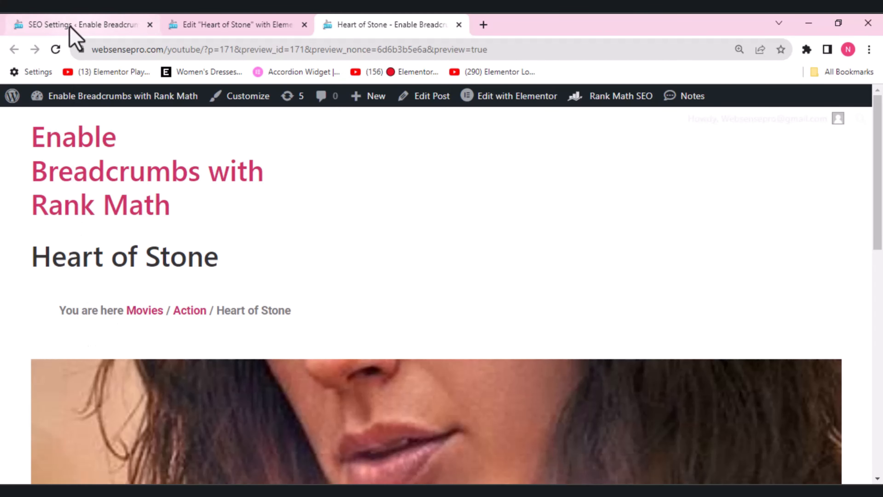
left_click(69, 25)
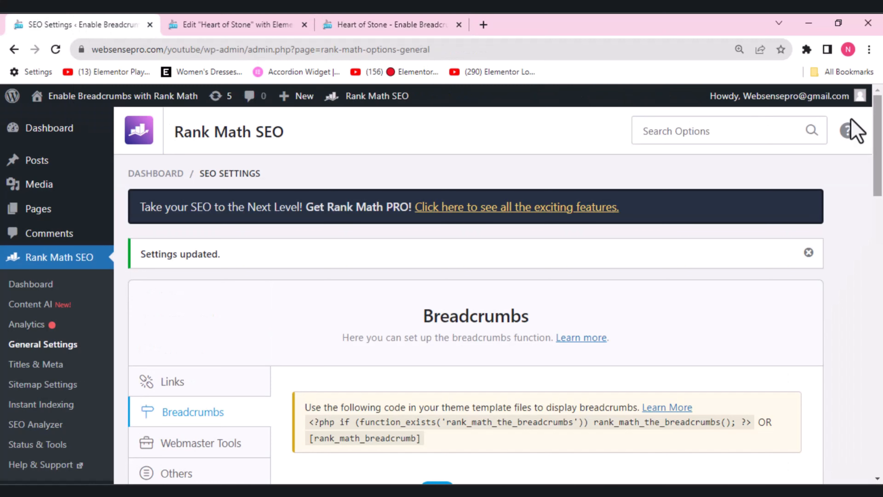
scroll("down", 3)
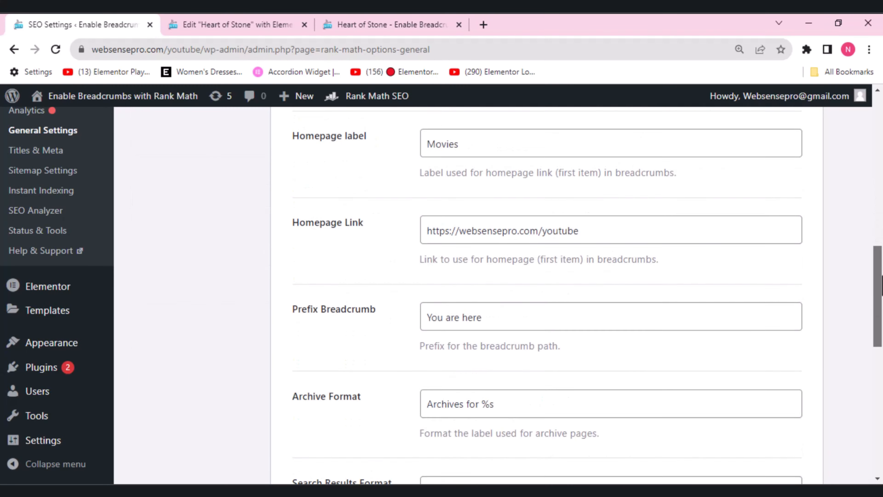
scroll("down", 3)
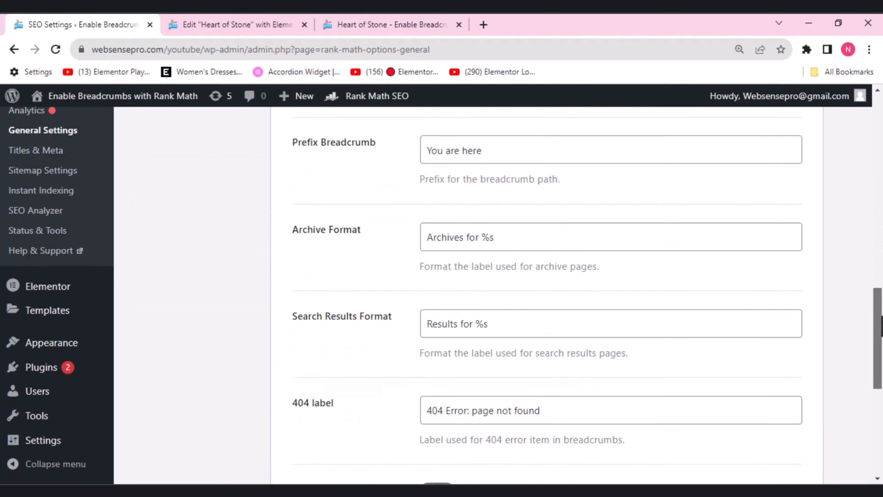
scroll("down", 3)
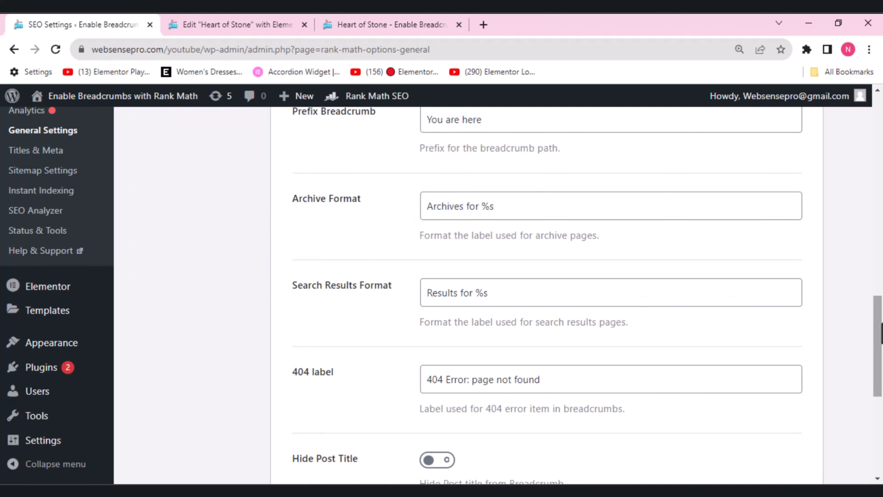
left_click(528, 213)
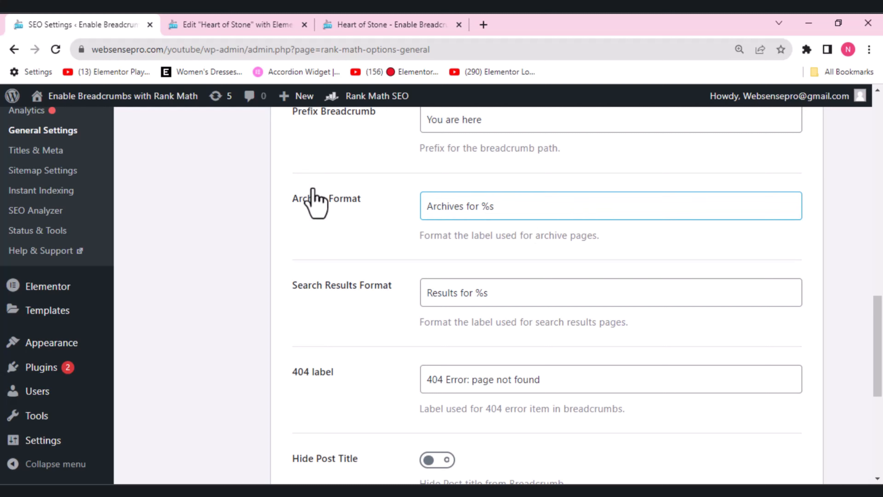
mouse_move(398, 238)
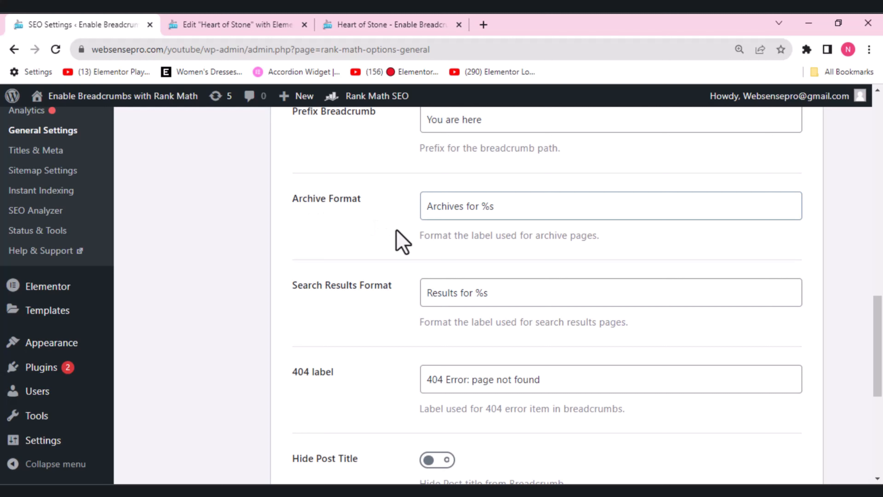
mouse_move(544, 276)
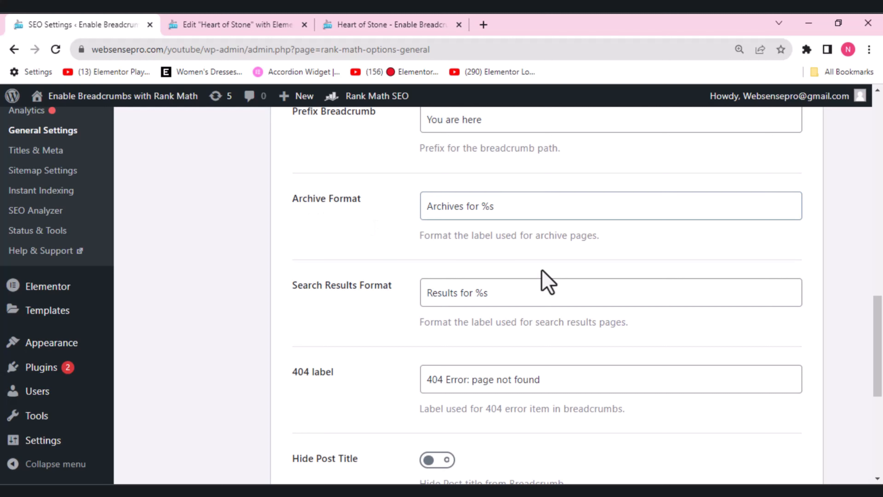
left_click(457, 295)
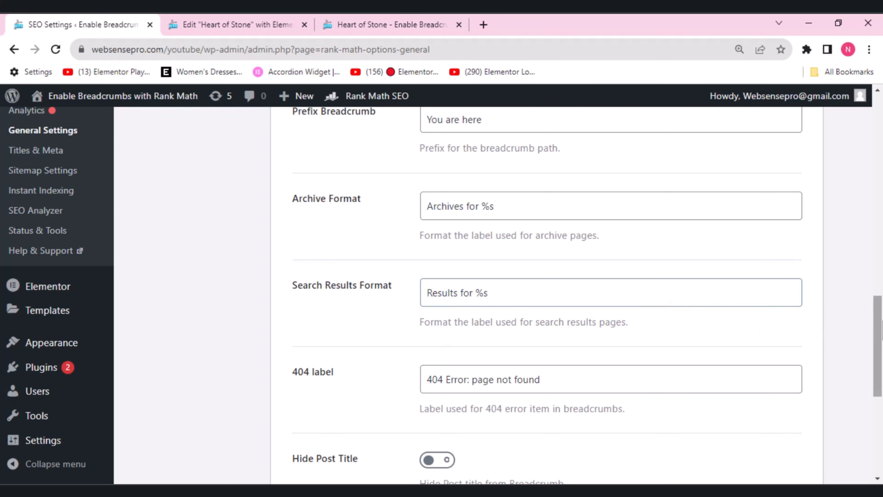
scroll("down", 3)
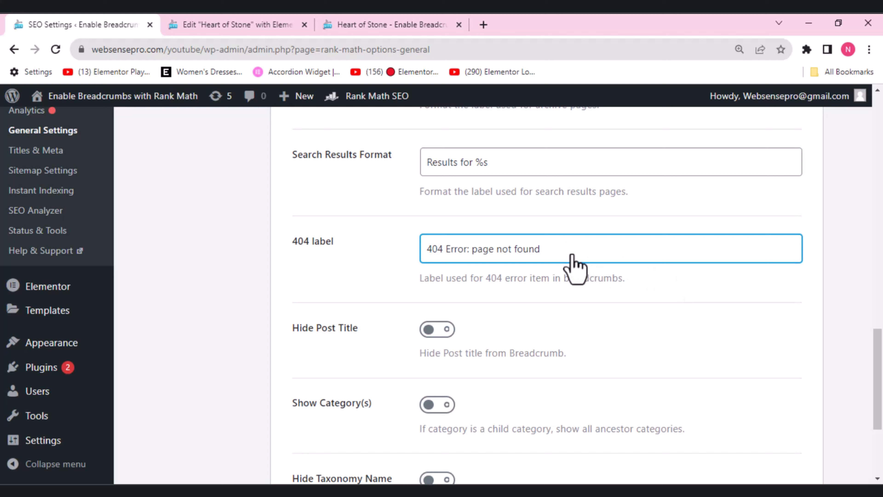
mouse_move(226, 156)
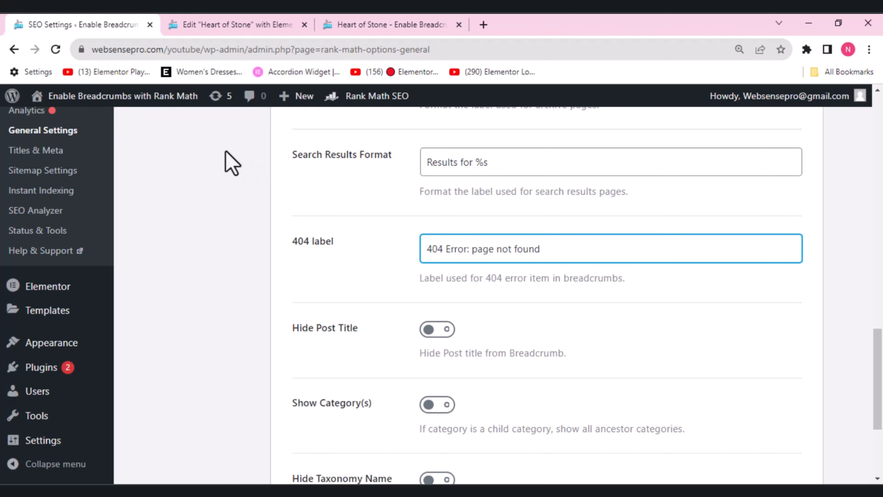
- Adjust remaining breadcrumb options further down the Rank Math settings page
scroll("down", 3)
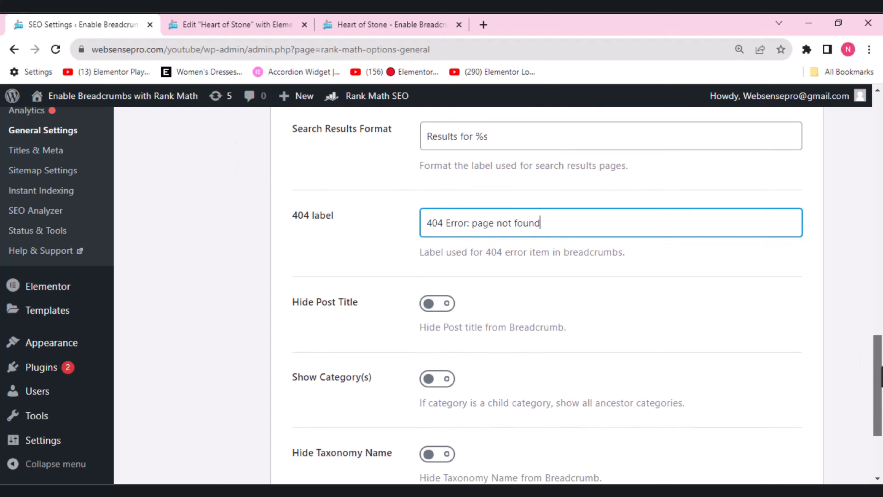
scroll("down", 3)
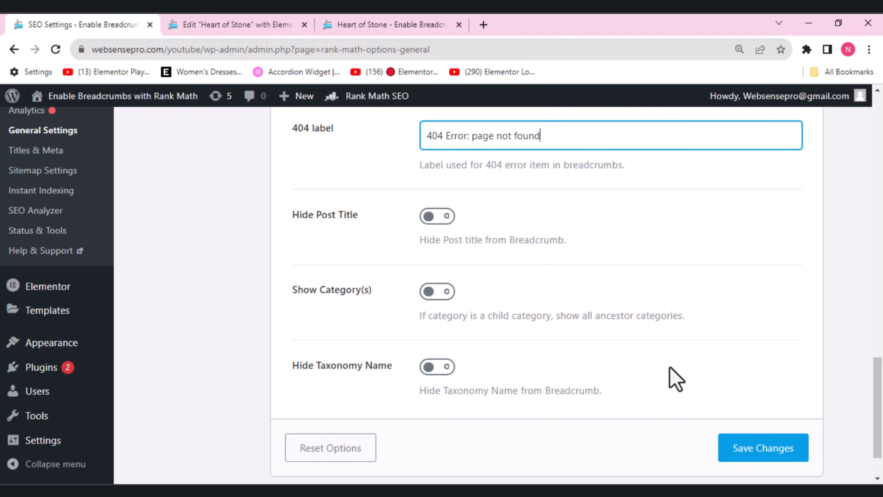
mouse_move(434, 236)
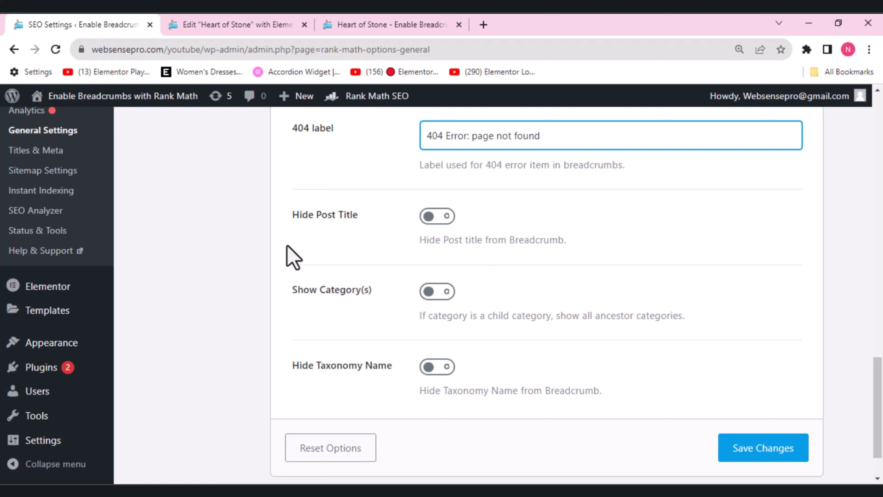
mouse_move(718, 245)
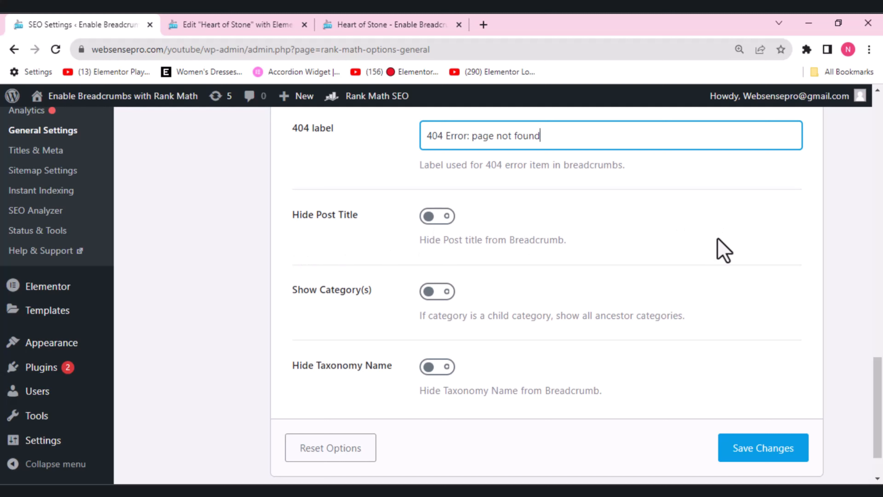
mouse_move(498, 340)
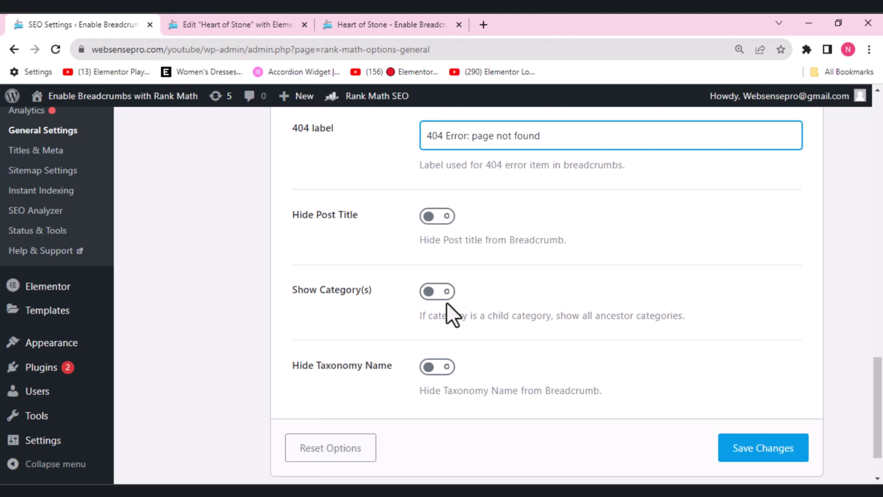
mouse_move(447, 315)
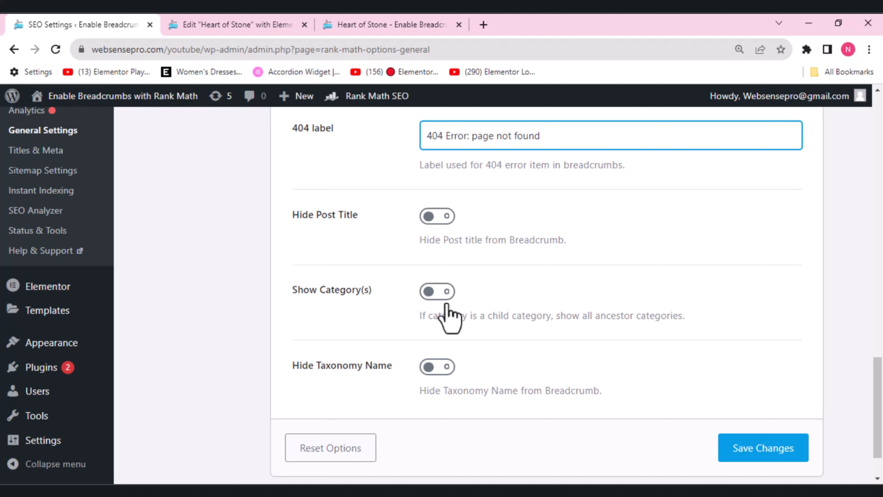
left_click(539, 136)
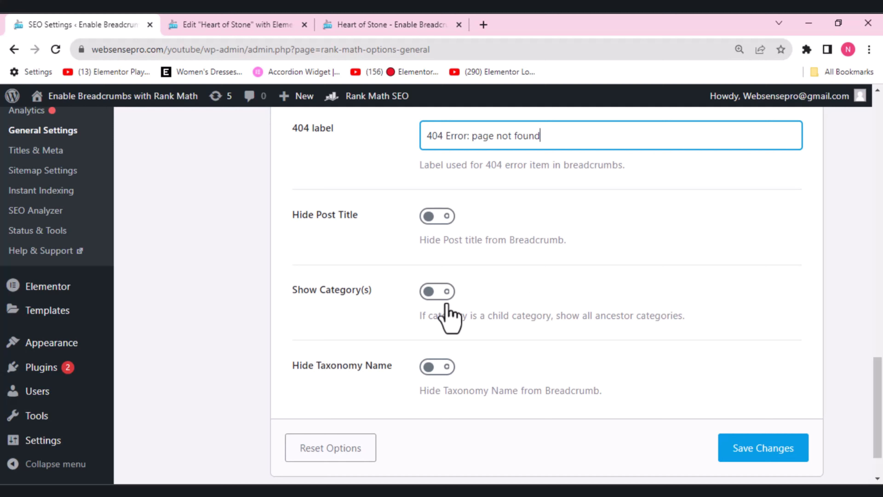
mouse_move(316, 312)
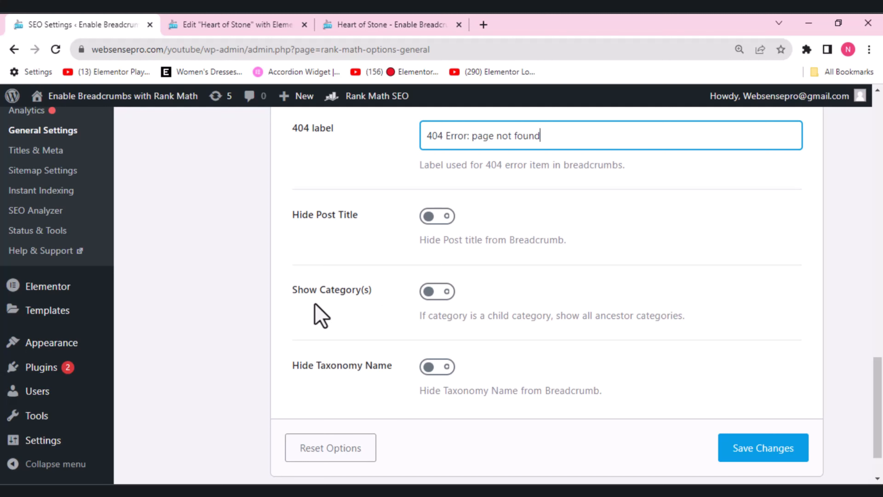
scroll("down", 3)
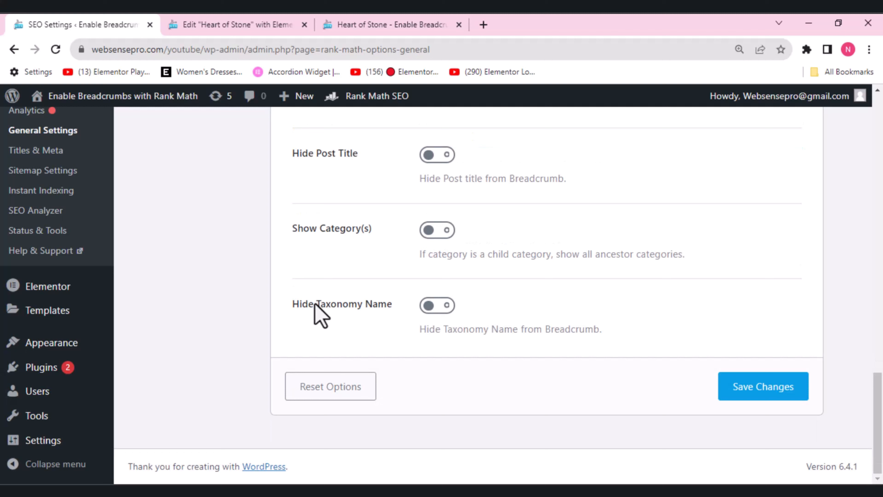
mouse_move(409, 343)
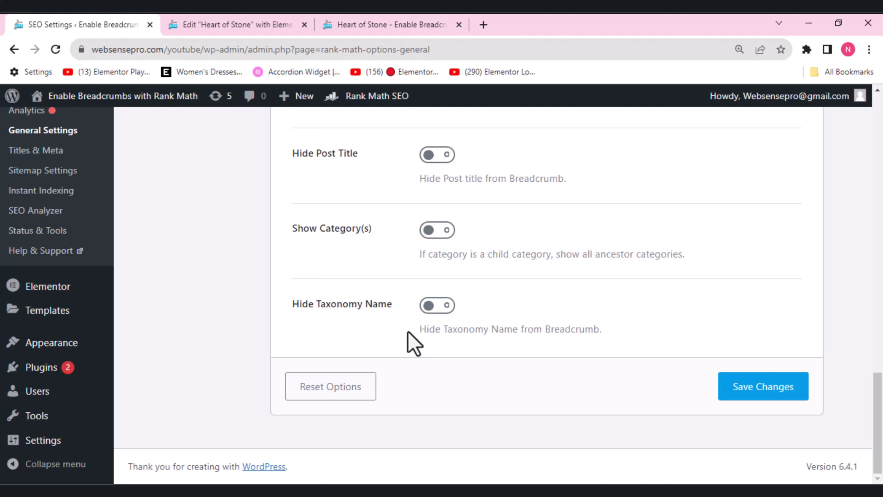
mouse_move(409, 318)
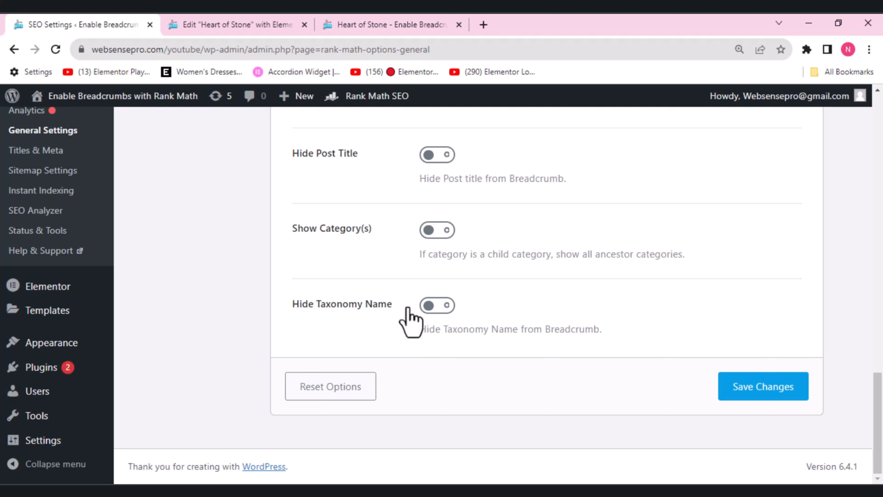
- Save the breadcrumb settings and switch to the Heart of Stone preview showing the trail
left_click(764, 387)
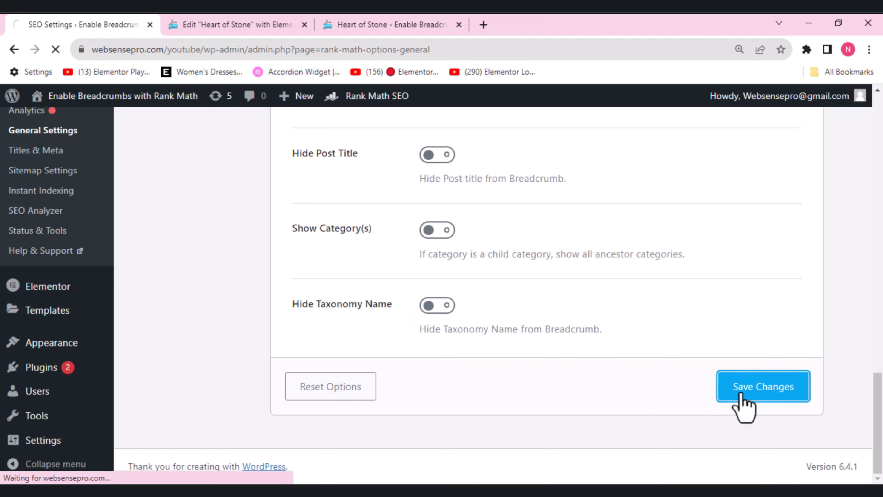
left_click(763, 387)
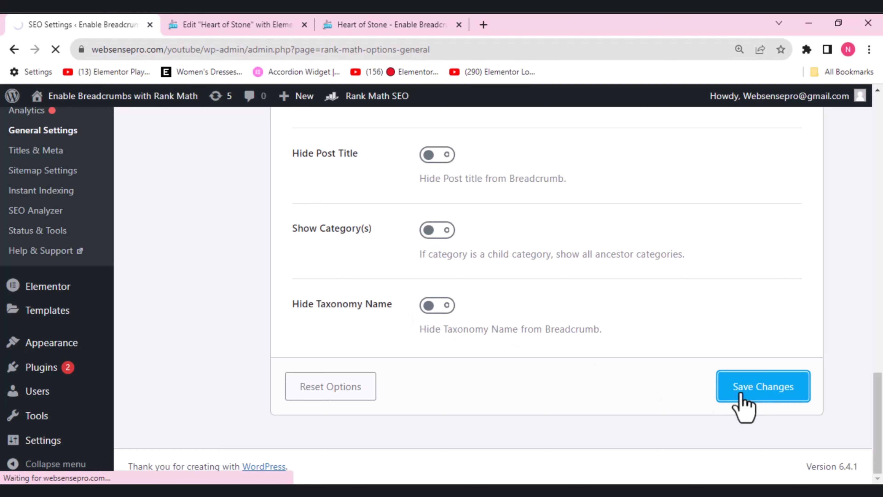
left_click(762, 387)
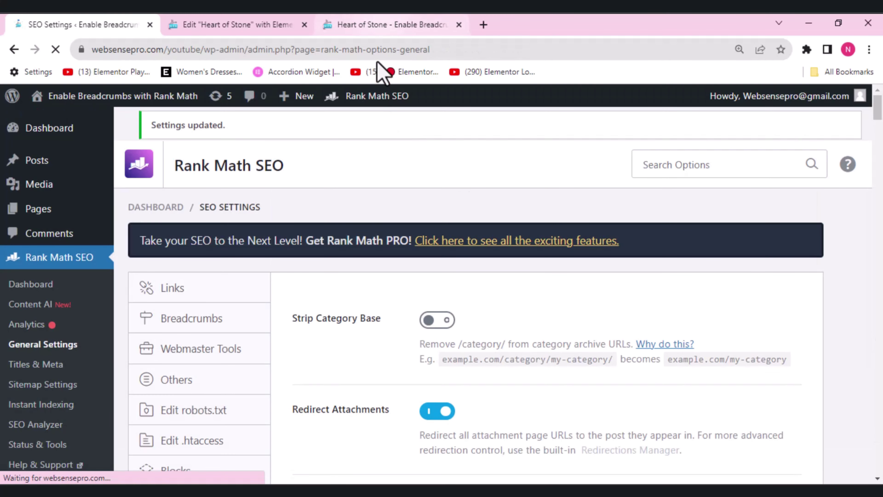
left_click(388, 25)
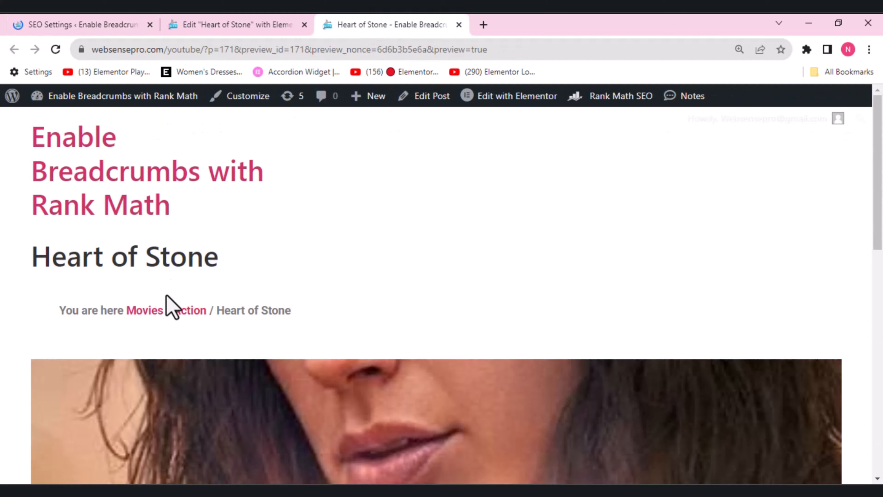
- Review the preview's breadcrumb, then return to Rank Math's Breadcrumbs options
scroll("down", 3)
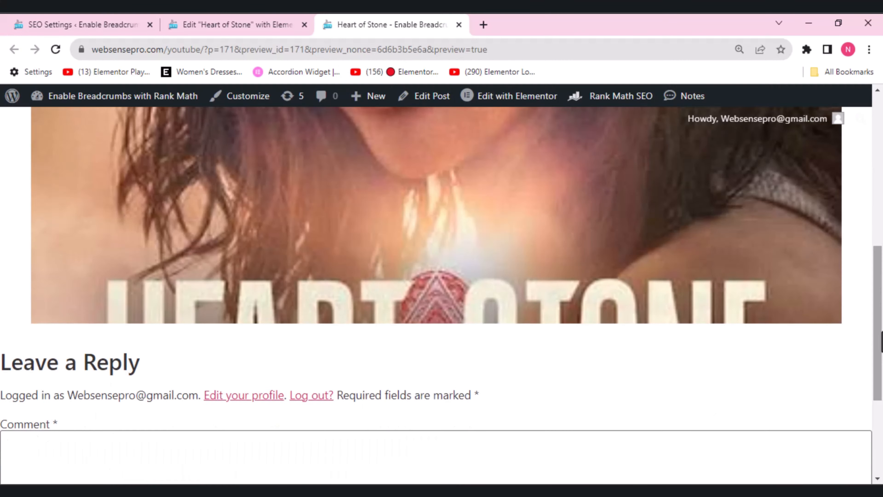
scroll("up", 3)
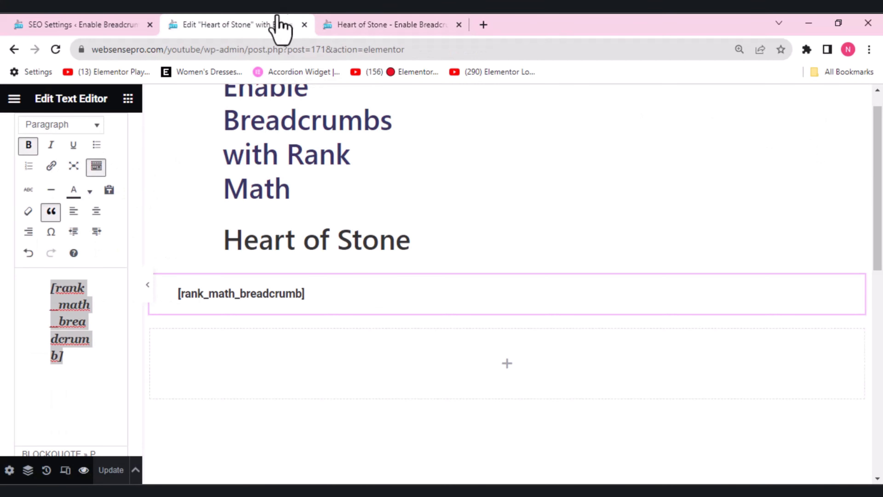
left_click(389, 24)
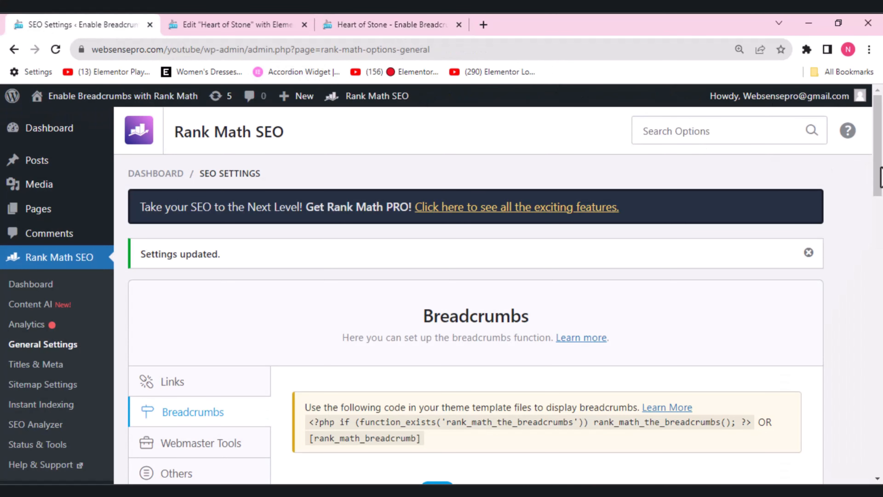
scroll("down", 3)
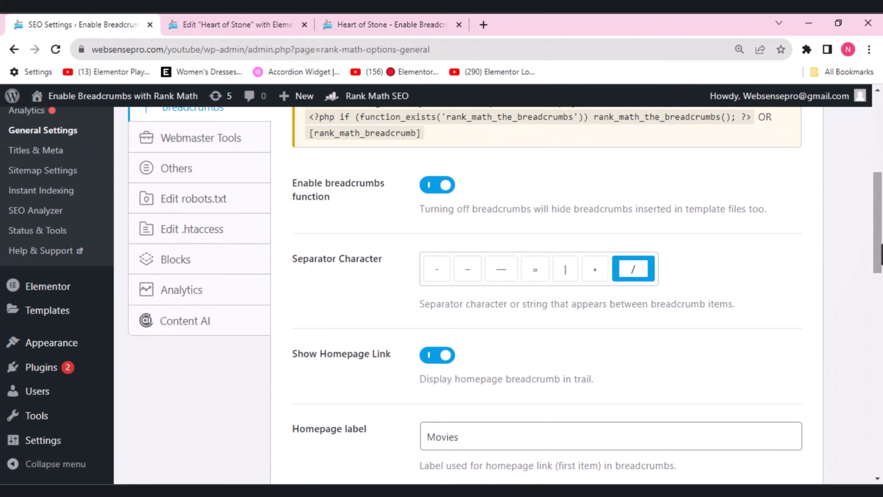
scroll("down", 3)
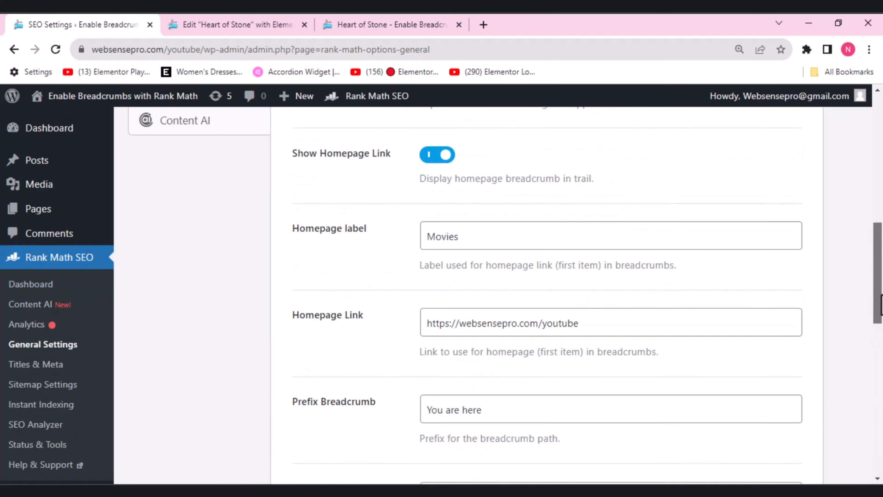